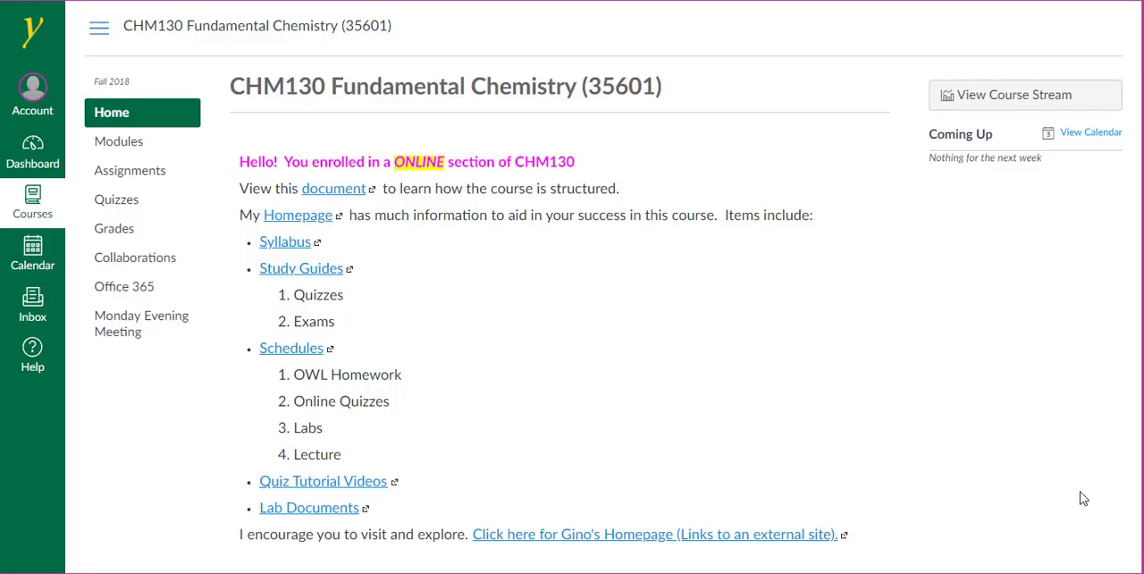
{"action": "mouse_move", "coordinate": [1080, 495]}
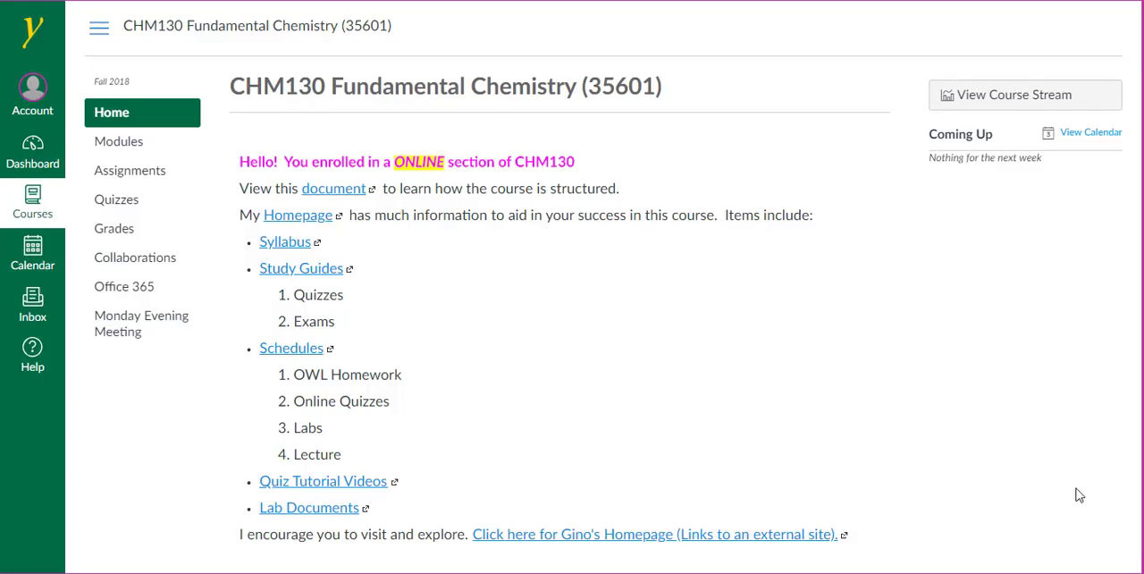
{"action": "mouse_move", "coordinate": [1076, 478]}
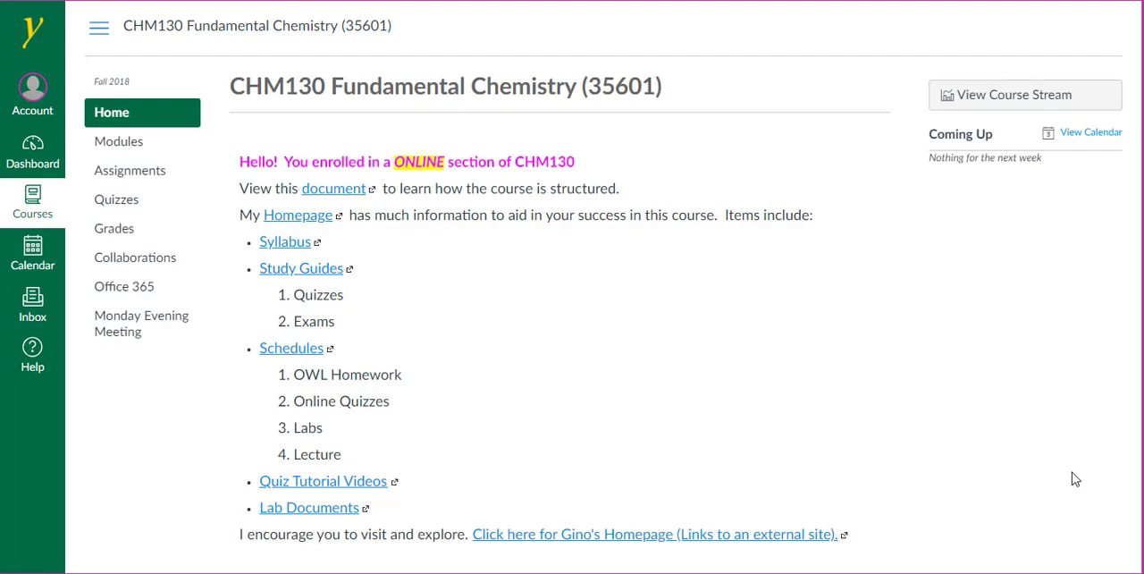
{"action": "mouse_move", "coordinate": [590, 111]}
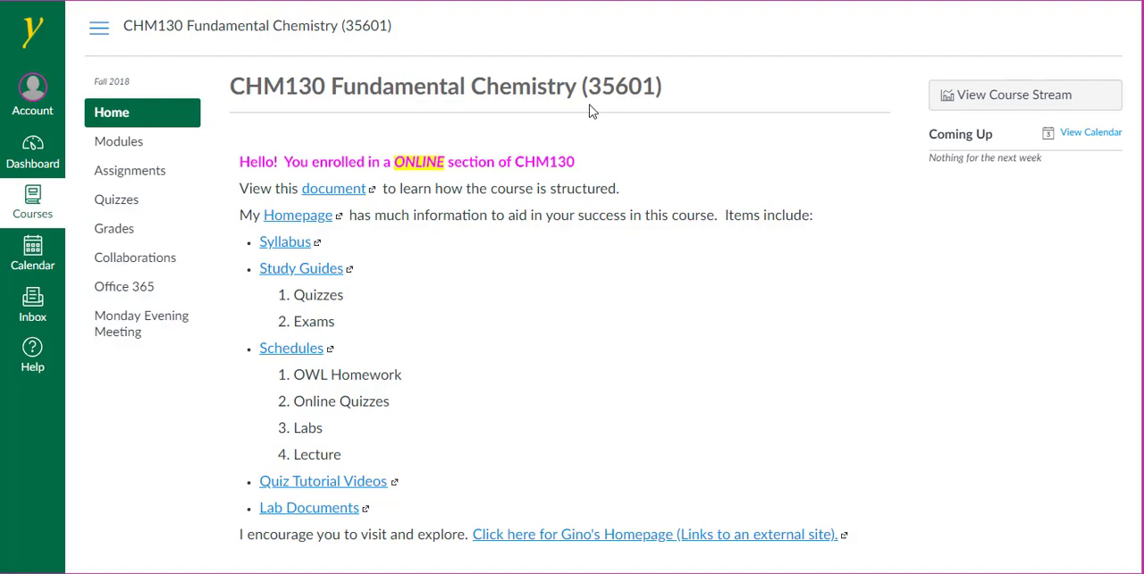
{"action": "mouse_move", "coordinate": [624, 110]}
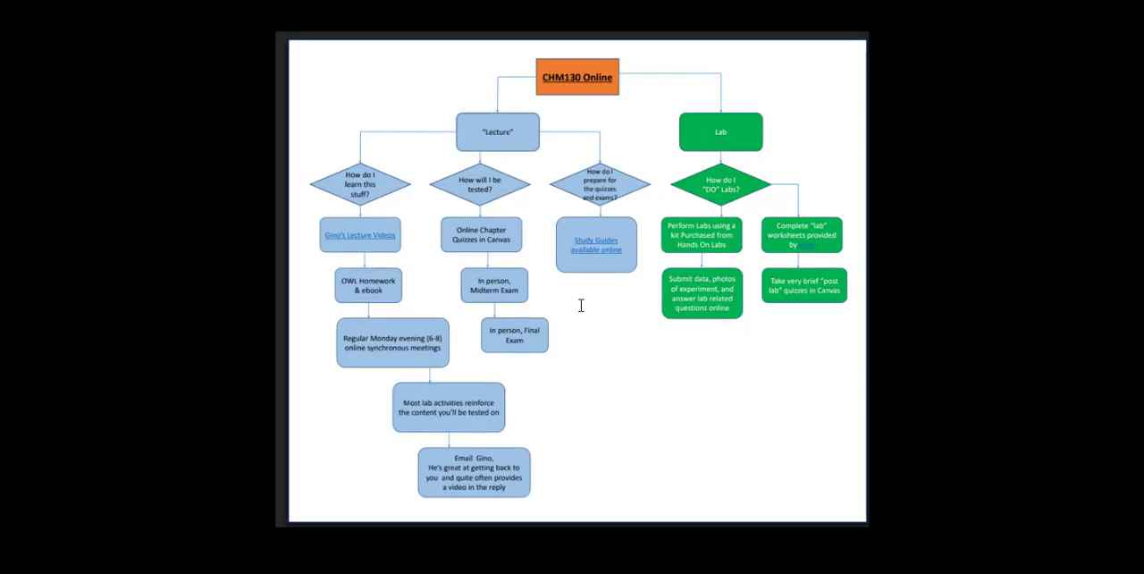
{"action": "mouse_move", "coordinate": [582, 308]}
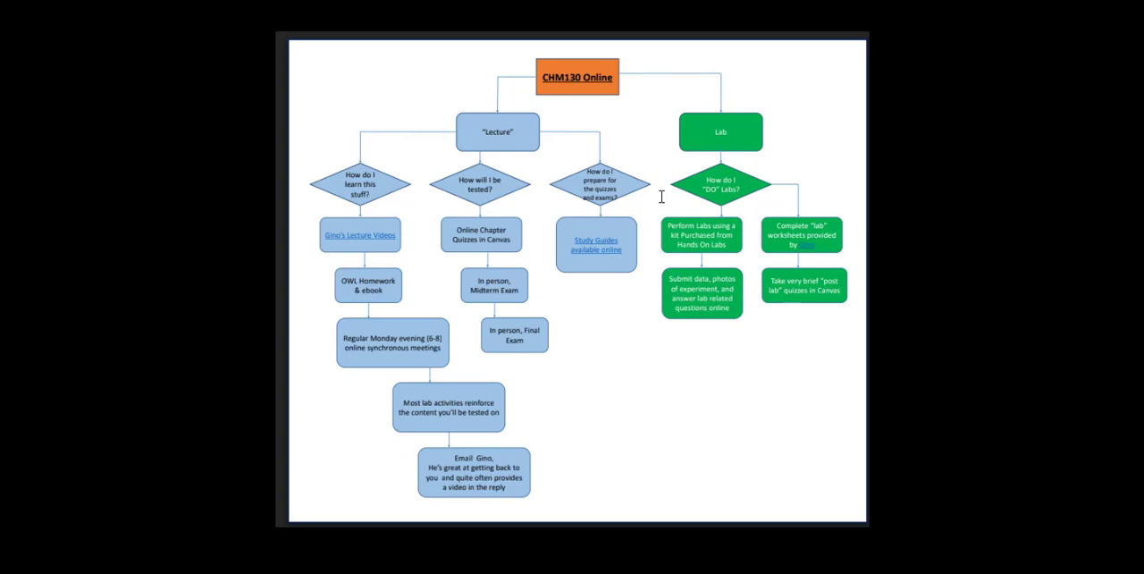
{"action": "mouse_move", "coordinate": [521, 148]}
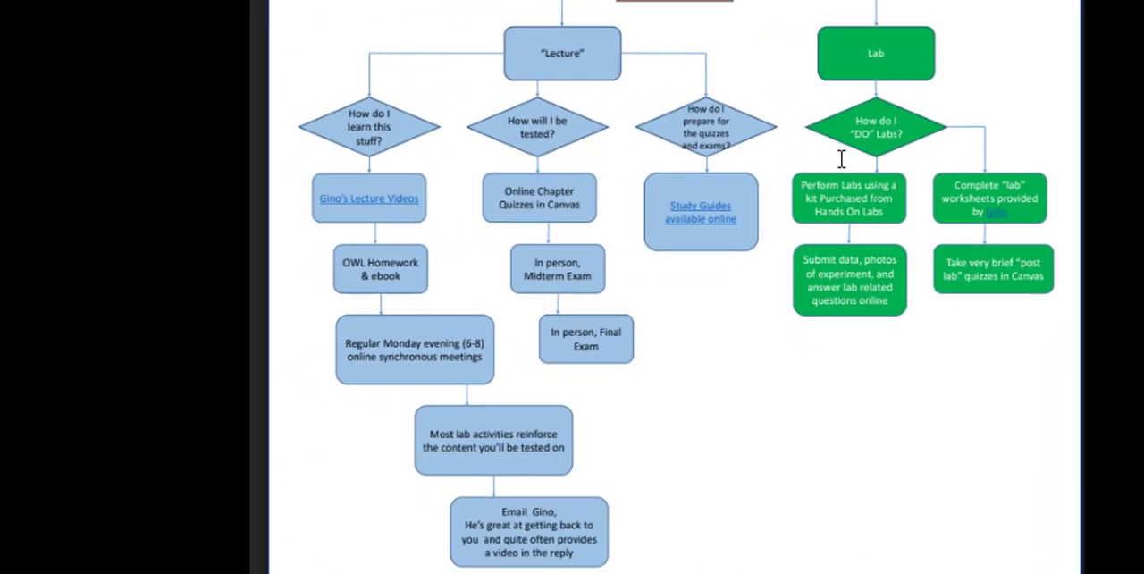
{"action": "mouse_move", "coordinate": [344, 67]}
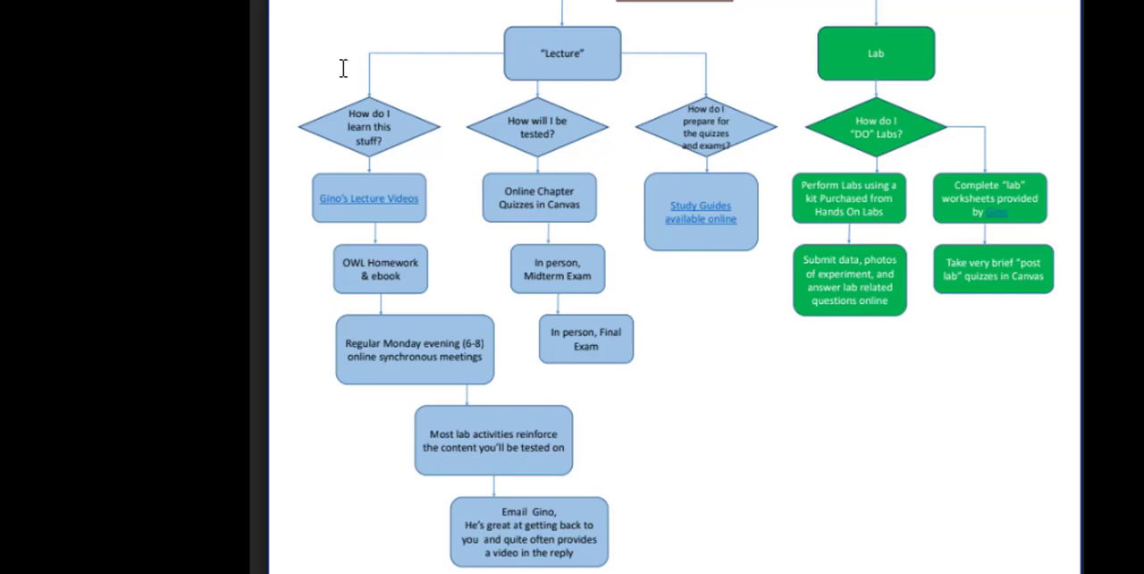
{"action": "mouse_move", "coordinate": [338, 200]}
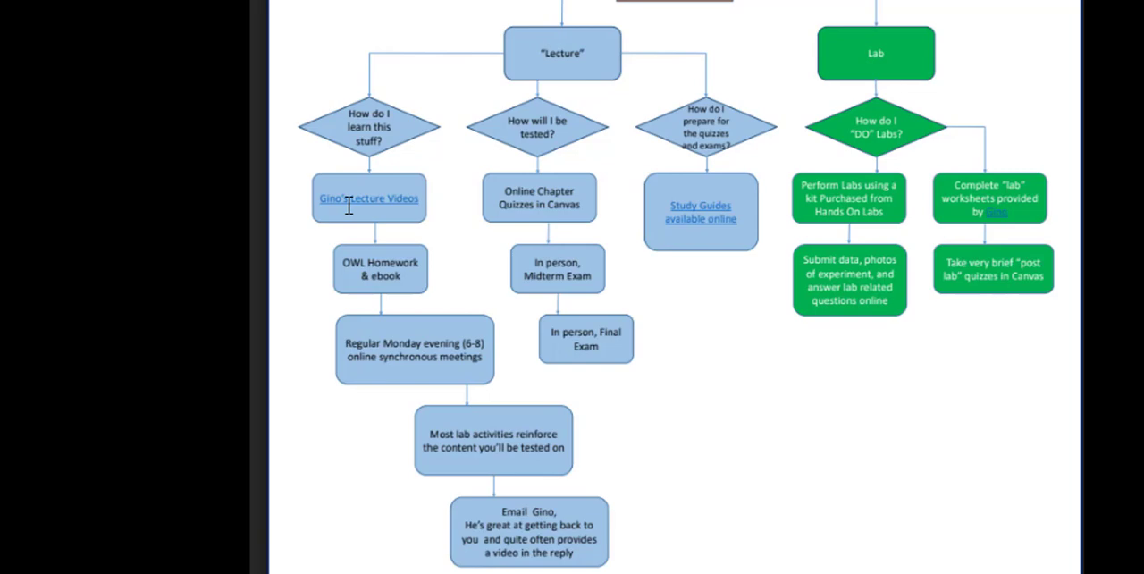
{"action": "mouse_move", "coordinate": [364, 233]}
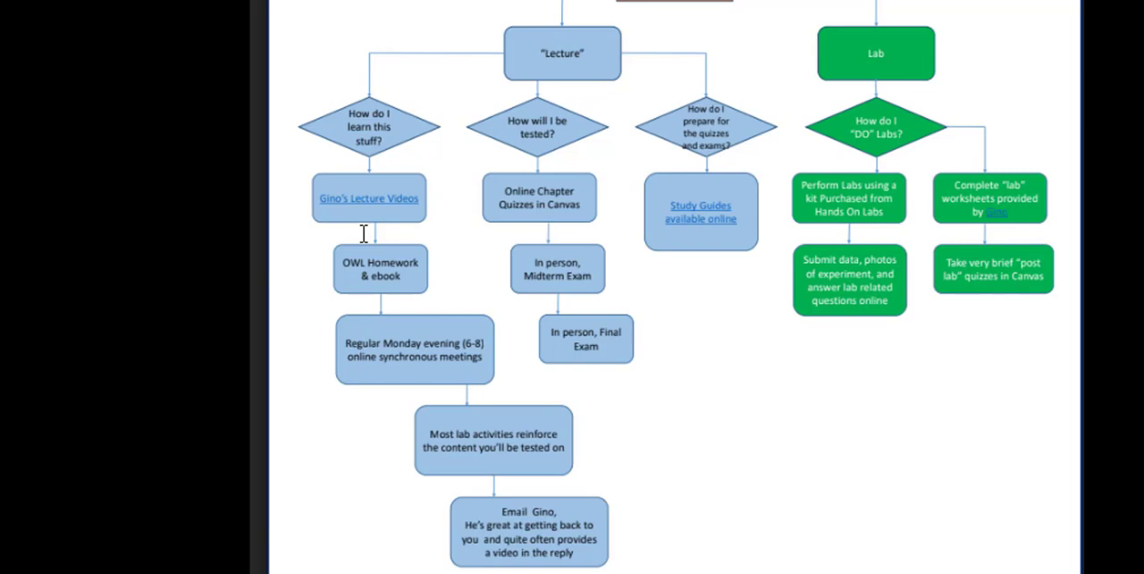
{"action": "mouse_move", "coordinate": [401, 328]}
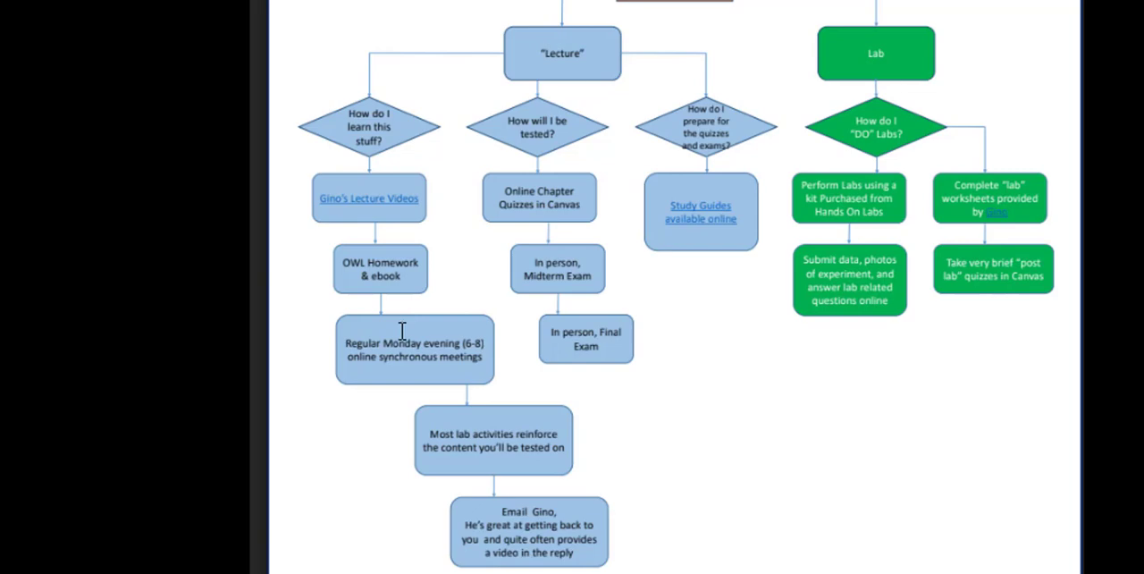
{"action": "mouse_move", "coordinate": [457, 393]}
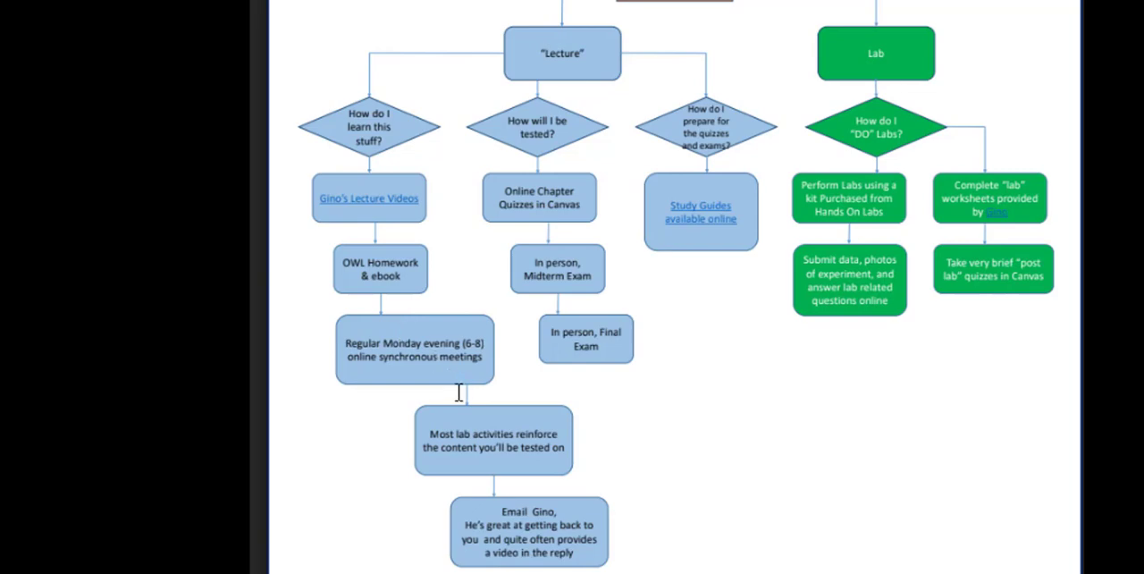
{"action": "mouse_move", "coordinate": [460, 399]}
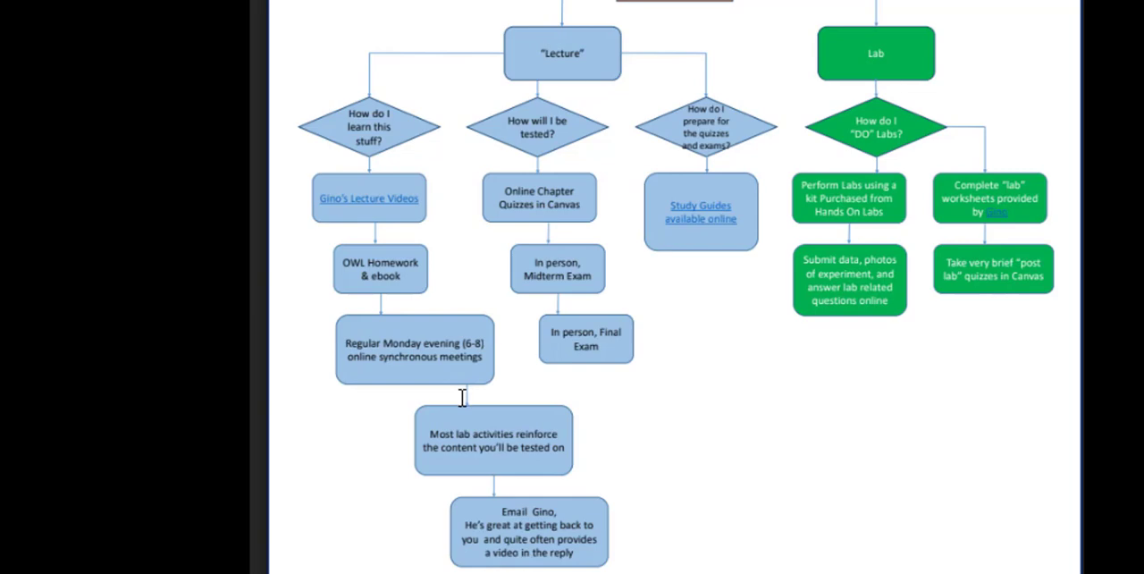
{"action": "mouse_move", "coordinate": [738, 436]}
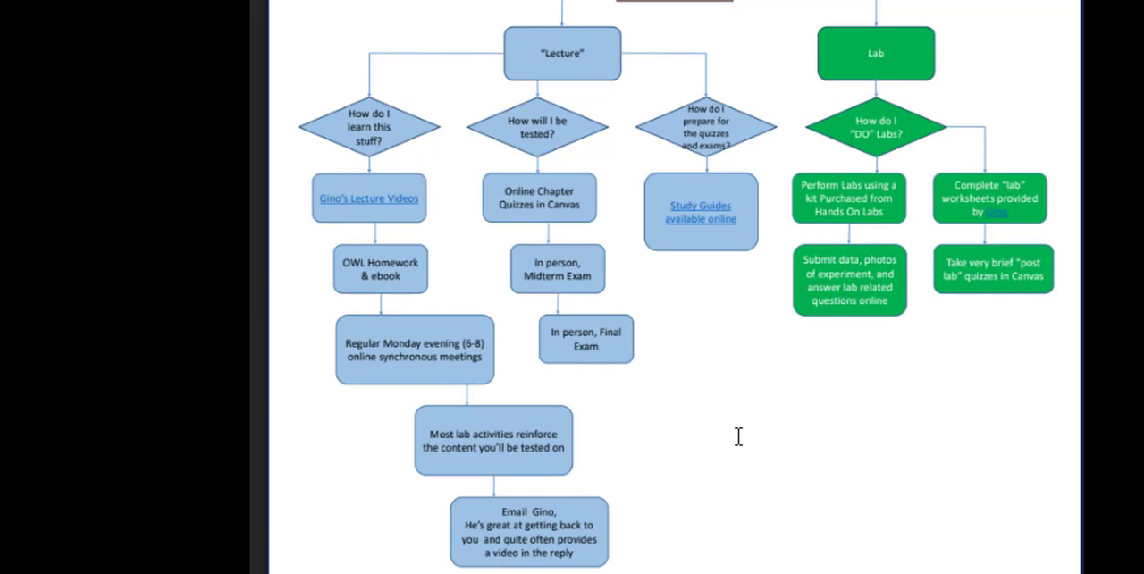
{"action": "mouse_move", "coordinate": [742, 442]}
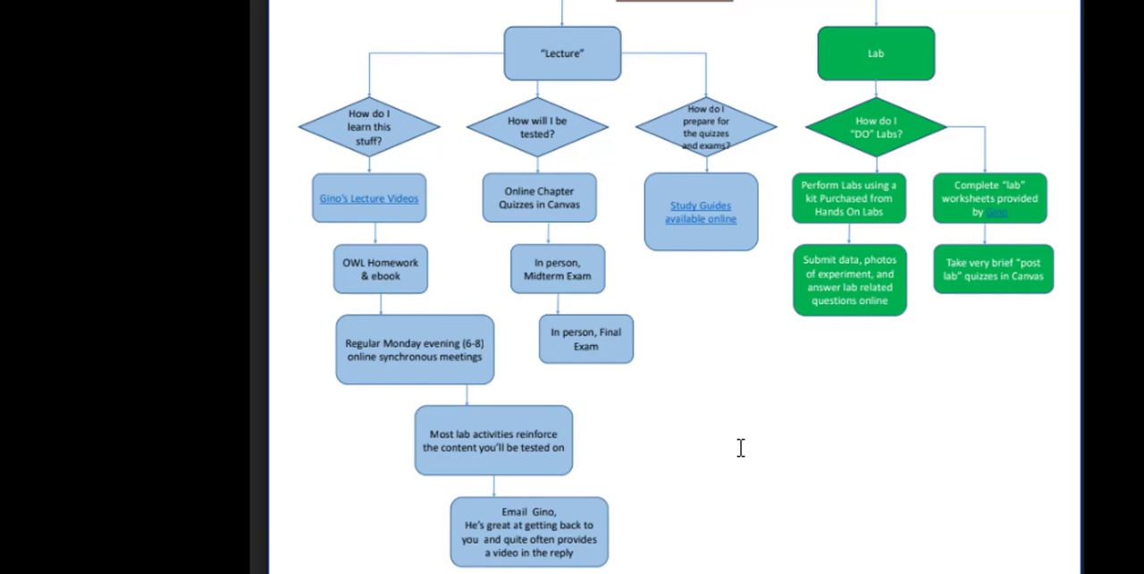
{"action": "mouse_move", "coordinate": [740, 444]}
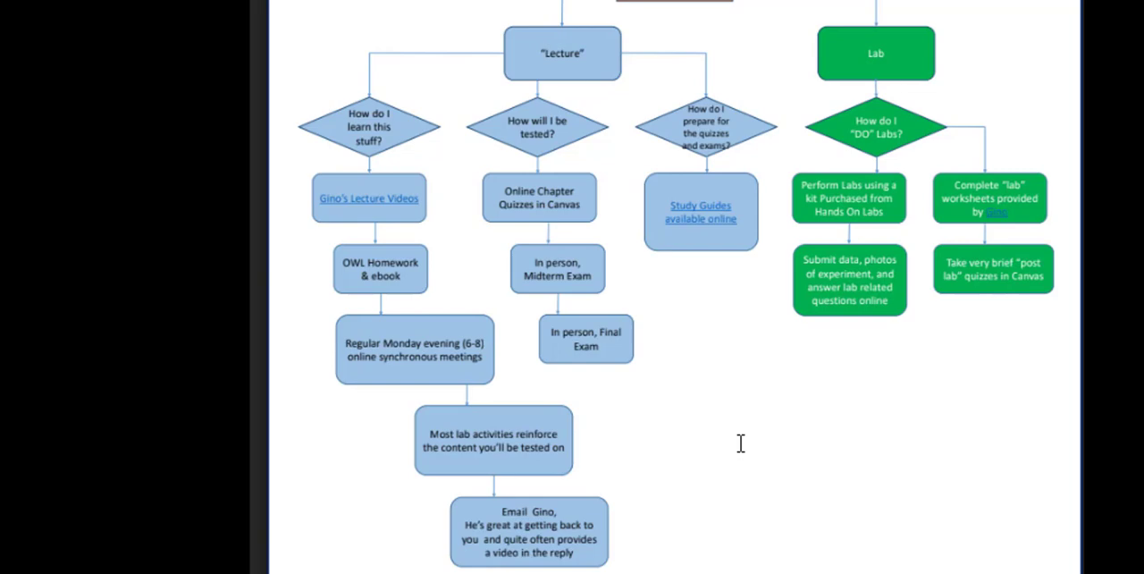
{"action": "mouse_move", "coordinate": [745, 439]}
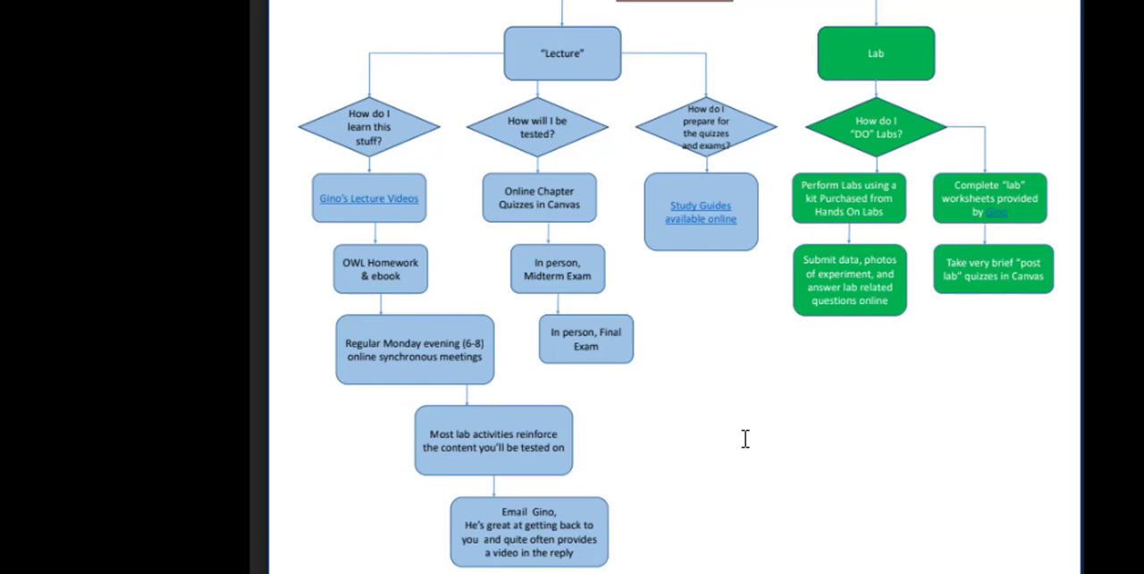
{"action": "mouse_move", "coordinate": [747, 371]}
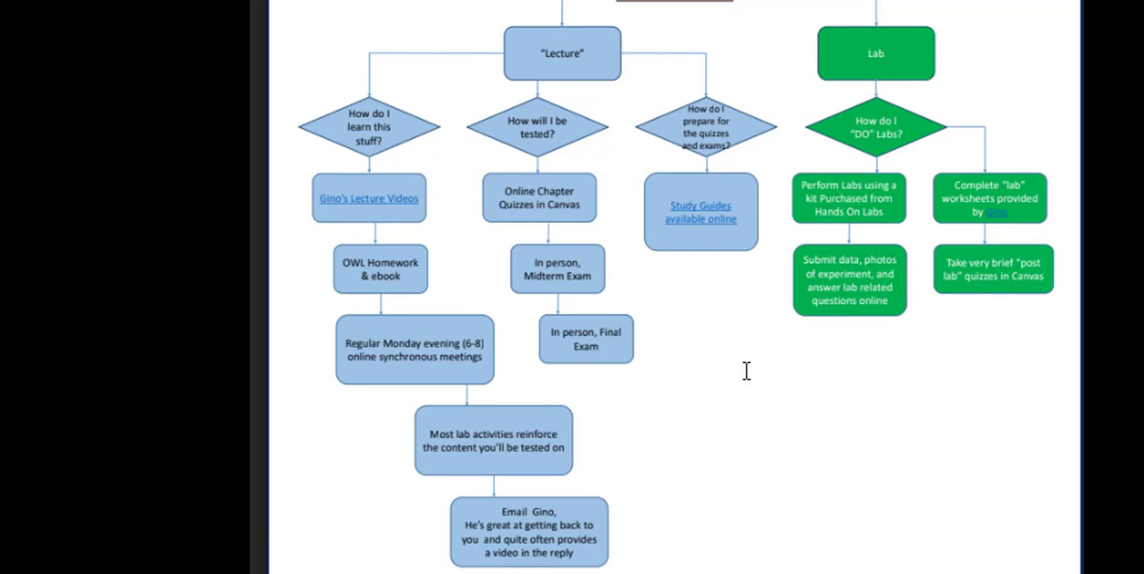
{"action": "mouse_move", "coordinate": [706, 362]}
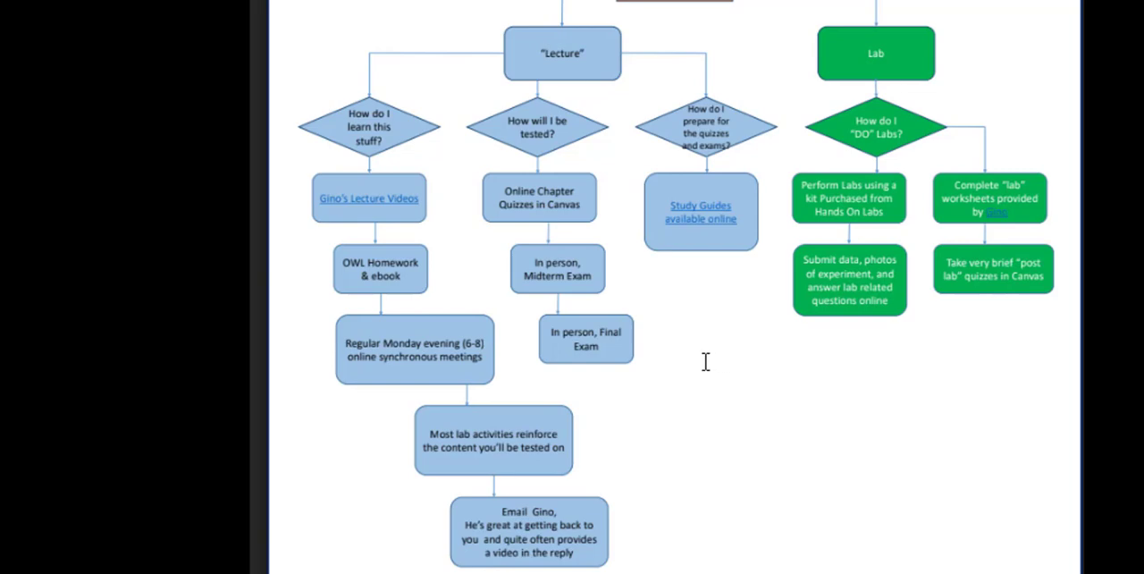
{"action": "mouse_move", "coordinate": [700, 374]}
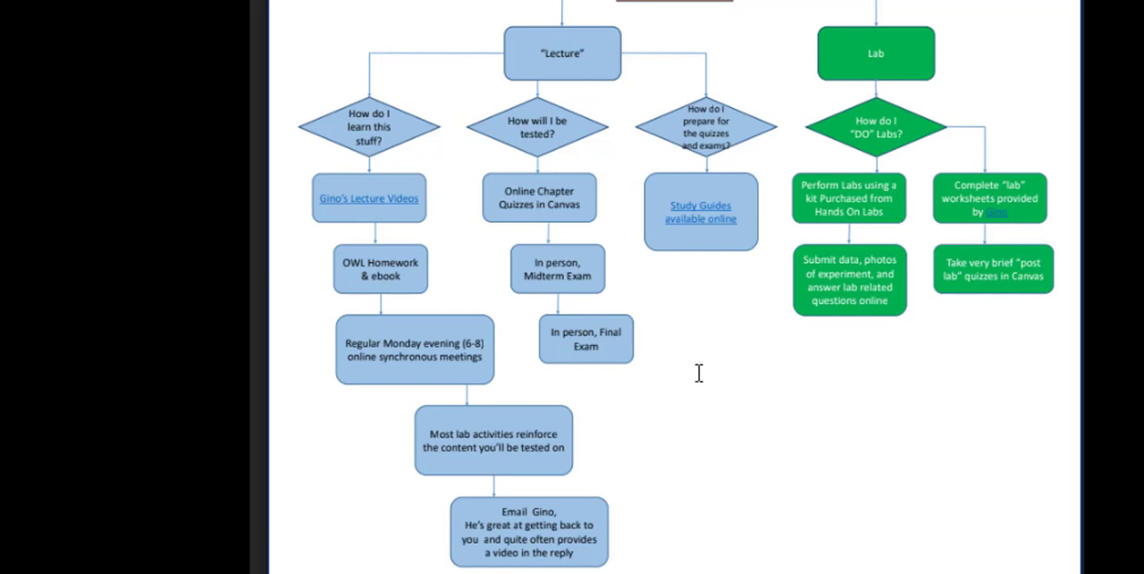
{"action": "mouse_move", "coordinate": [697, 294]}
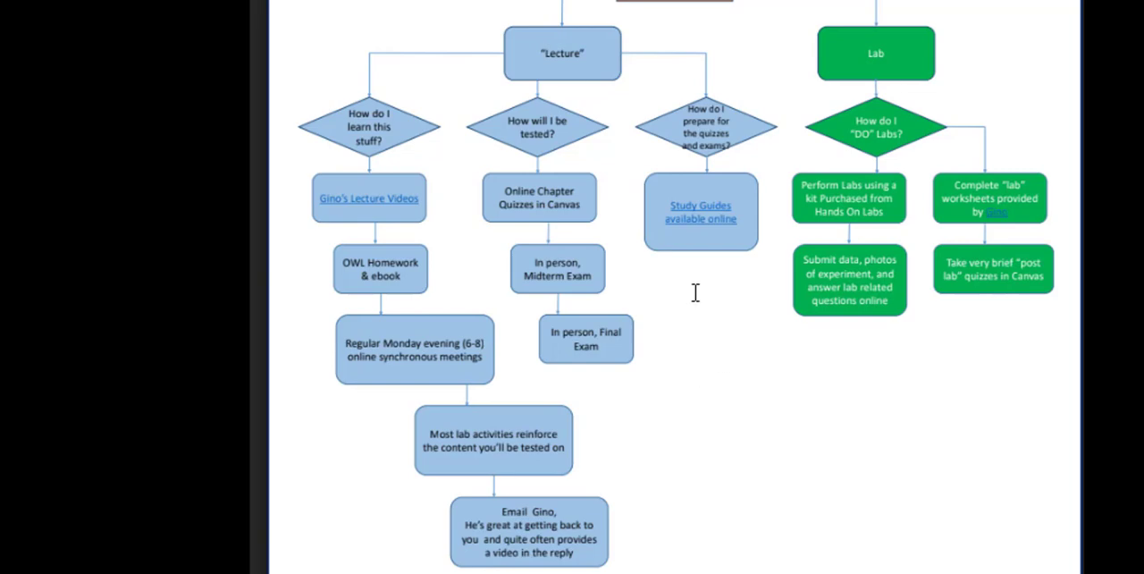
{"action": "mouse_move", "coordinate": [693, 279]}
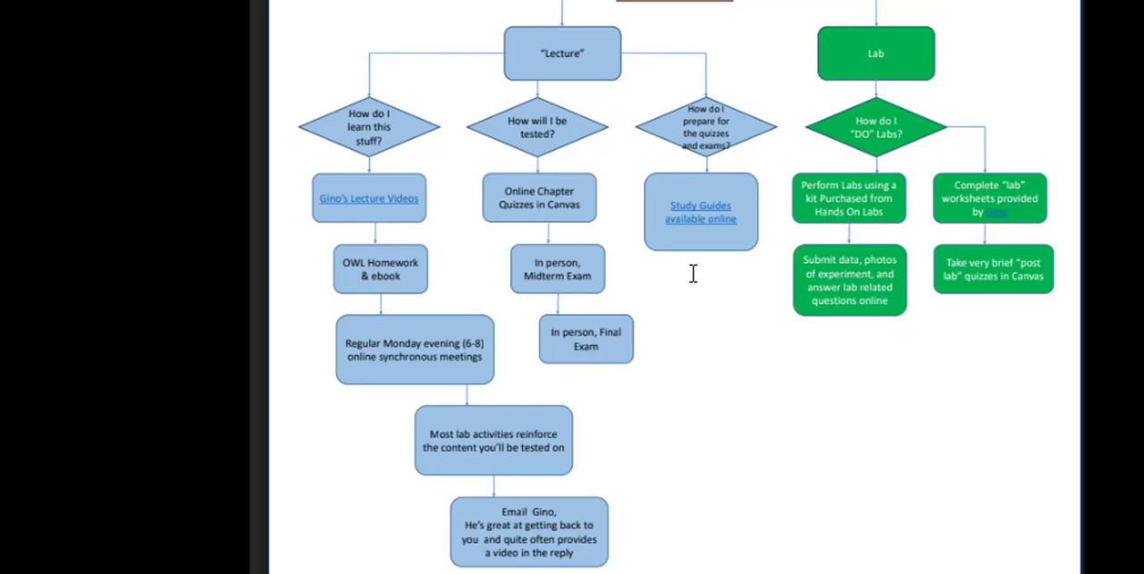
{"action": "mouse_move", "coordinate": [689, 269]}
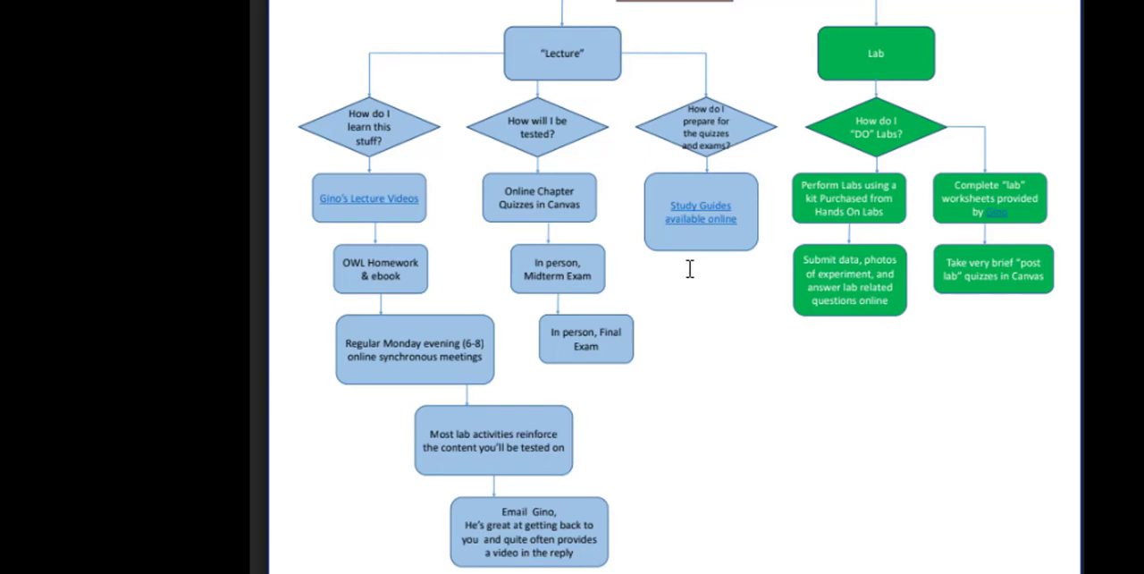
{"action": "mouse_move", "coordinate": [682, 278]}
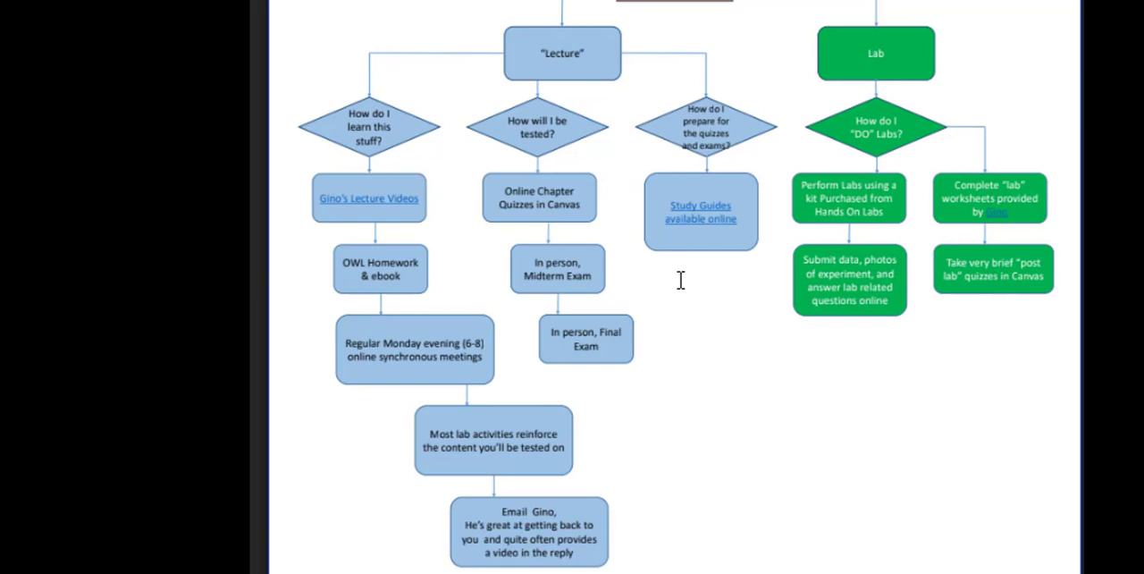
{"action": "mouse_move", "coordinate": [679, 281]}
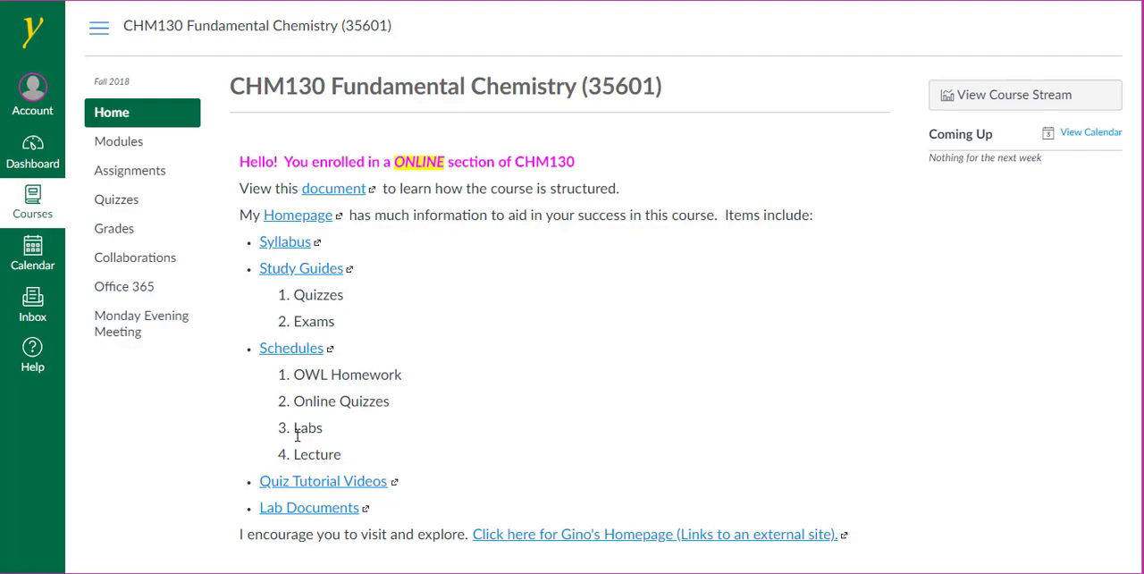
{"action": "mouse_move", "coordinate": [311, 529]}
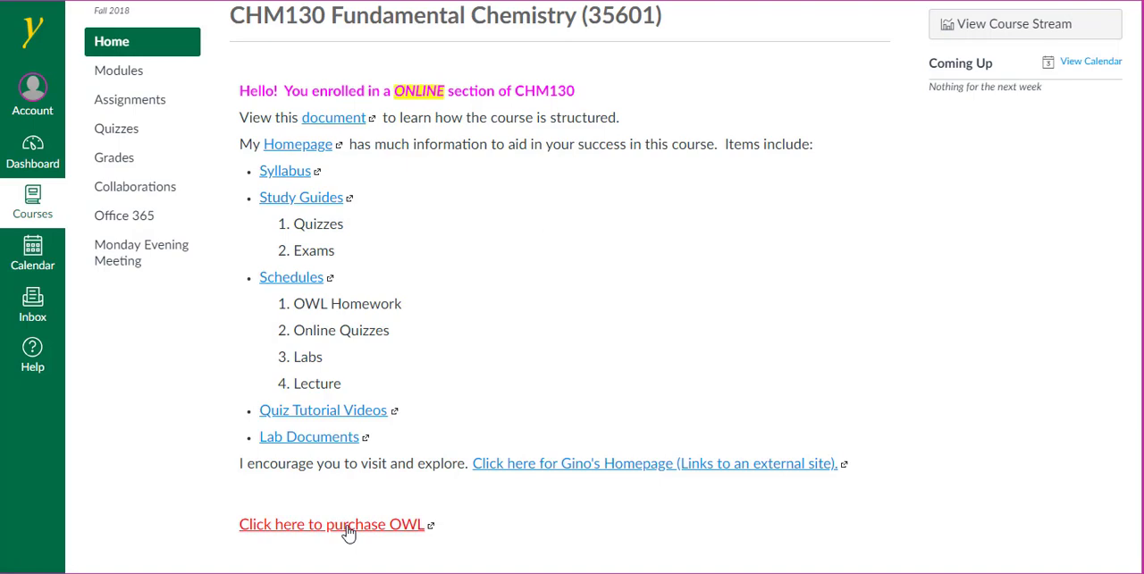
{"action": "mouse_move", "coordinate": [348, 534]}
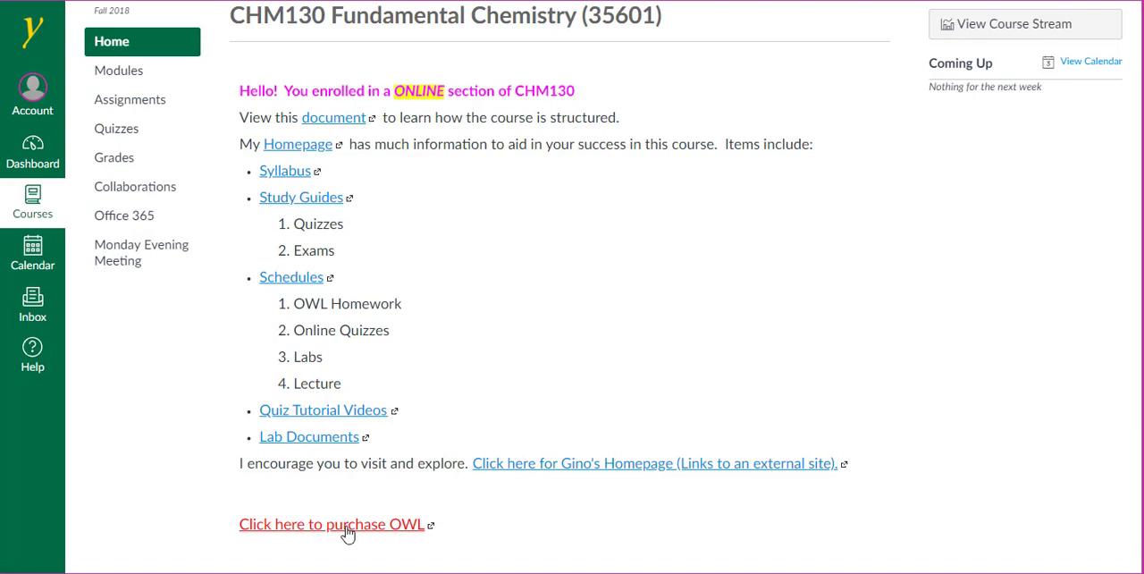
{"action": "mouse_move", "coordinate": [337, 533]}
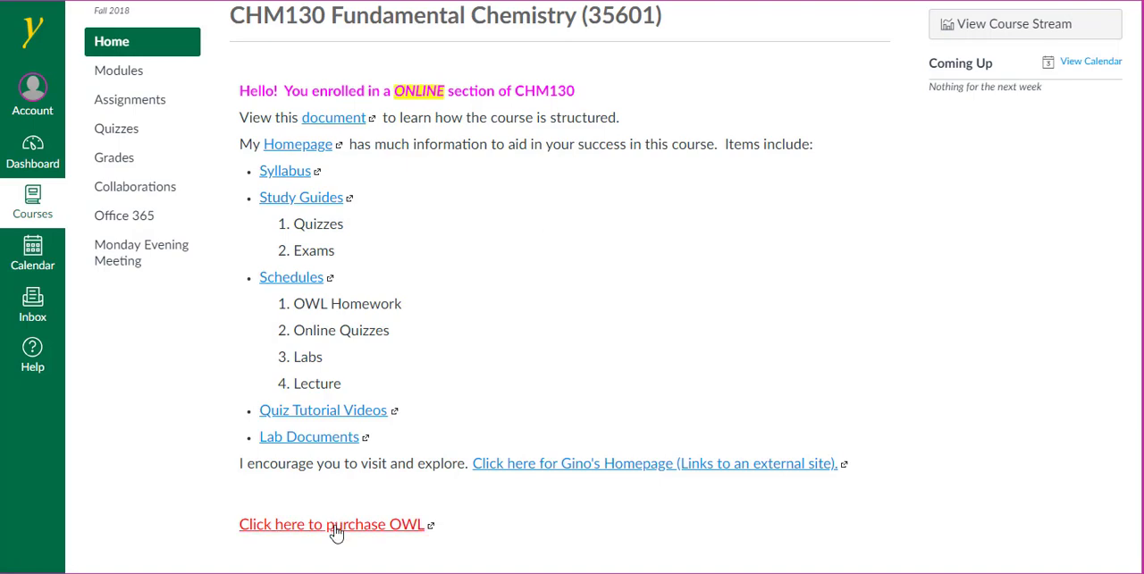
{"action": "mouse_move", "coordinate": [338, 520]}
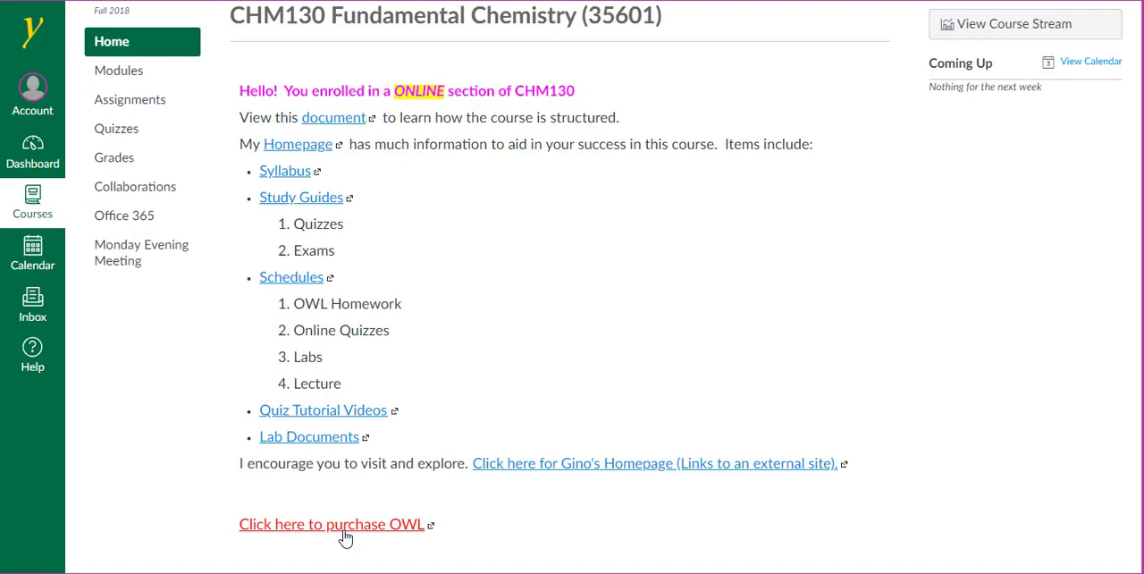
{"action": "left_click", "coordinate": [656, 463]}
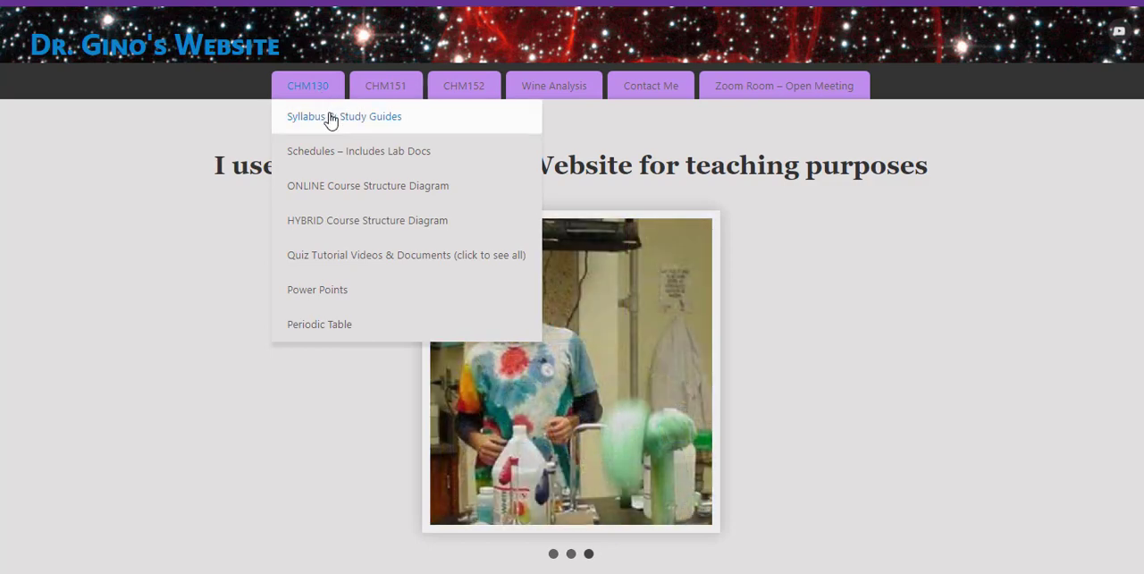
From Syllabus & Study Guides, open the CHM130 Final study guide in the Drive folder
{"action": "left_click", "coordinate": [343, 116]}
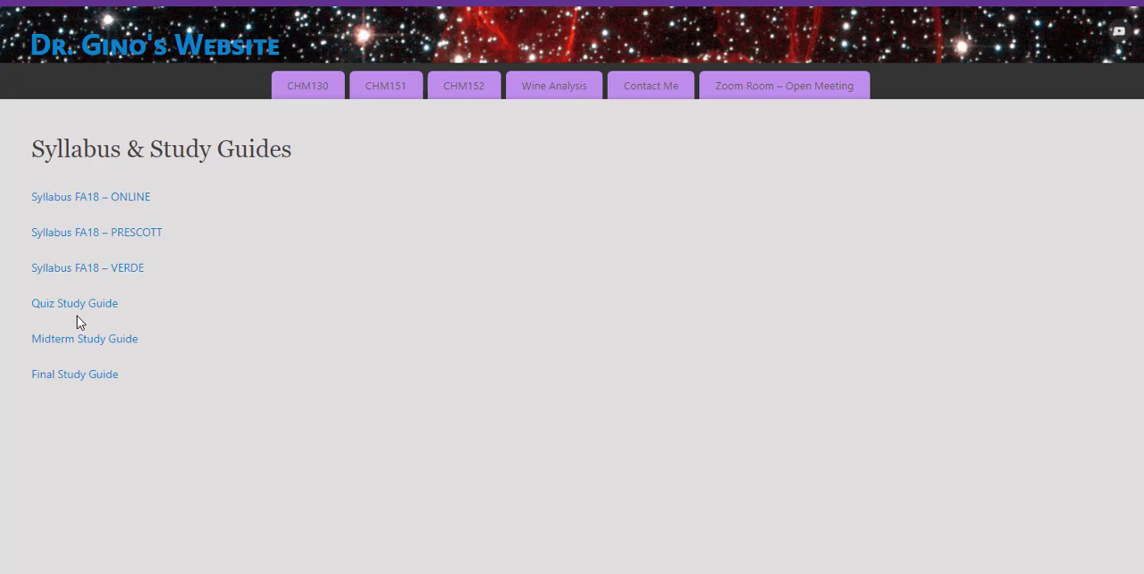
{"action": "mouse_move", "coordinate": [67, 306]}
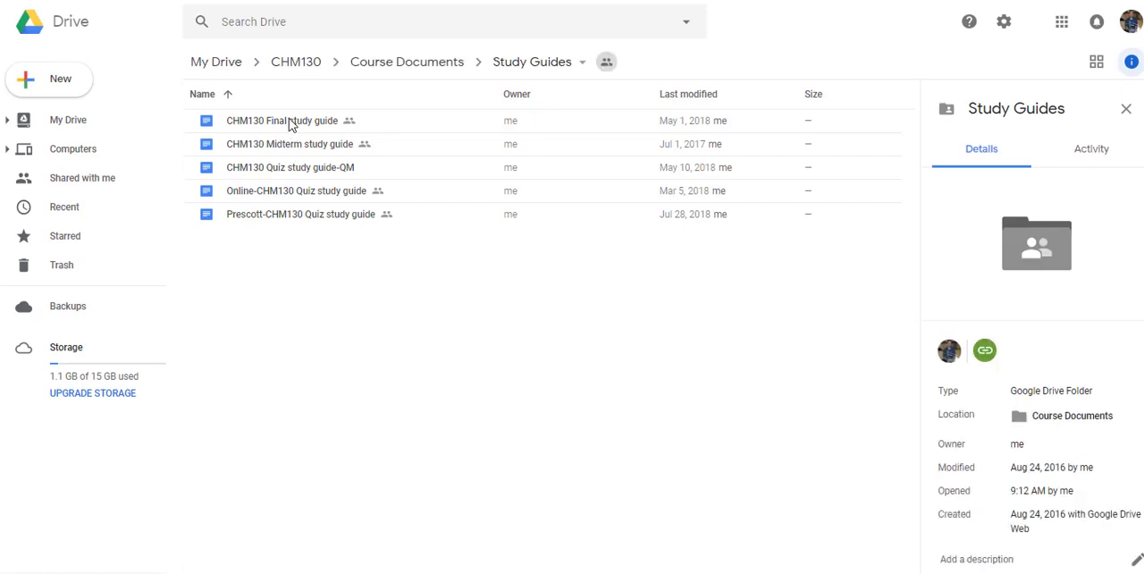
{"action": "double_click", "coordinate": [282, 120]}
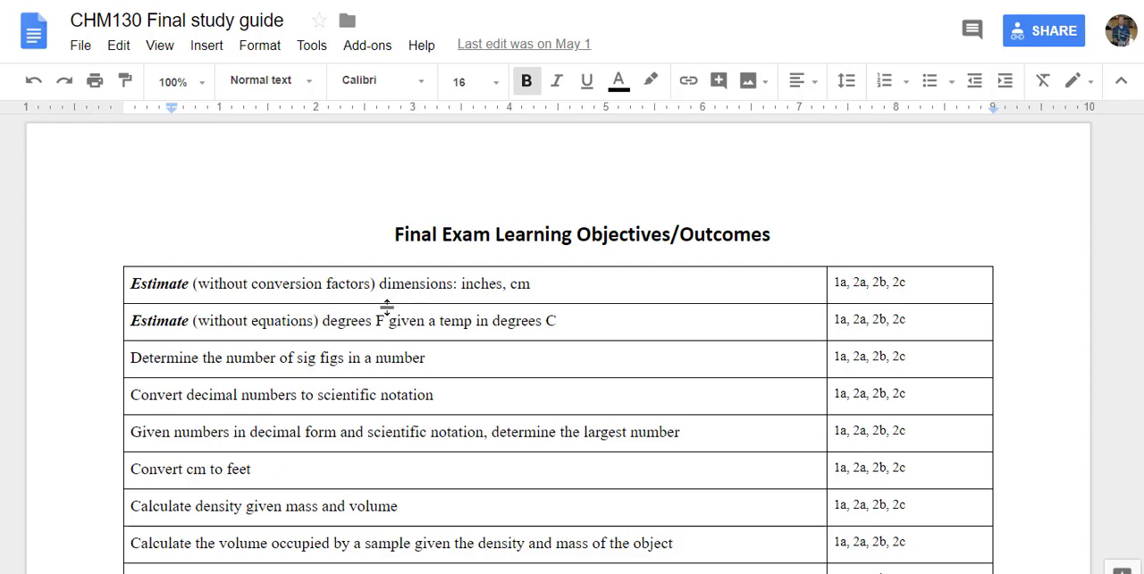
{"action": "mouse_move", "coordinate": [377, 365]}
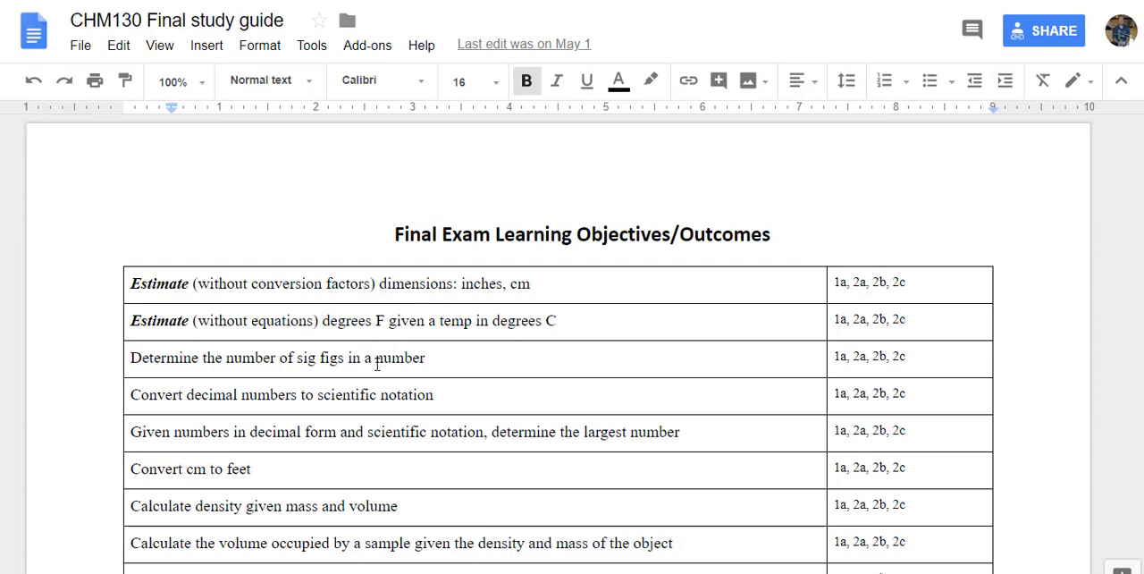
Scroll through the Final study guide's objectives, including nuclear equations and pH
{"action": "scroll", "scroll_direction": "down", "scroll_amount": 3}
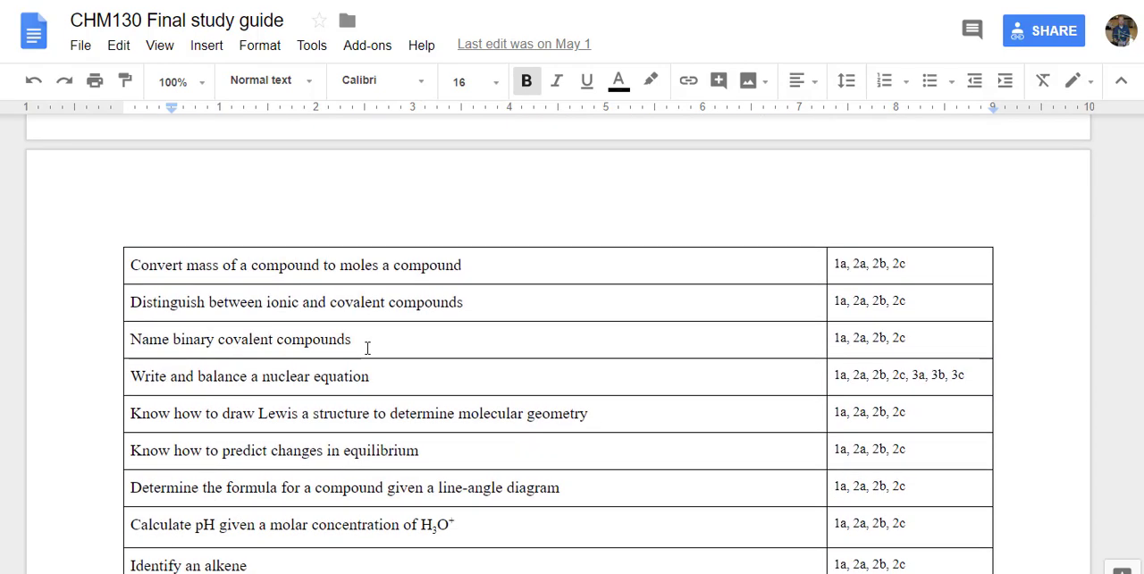
{"action": "scroll", "scroll_direction": "down", "scroll_amount": 3}
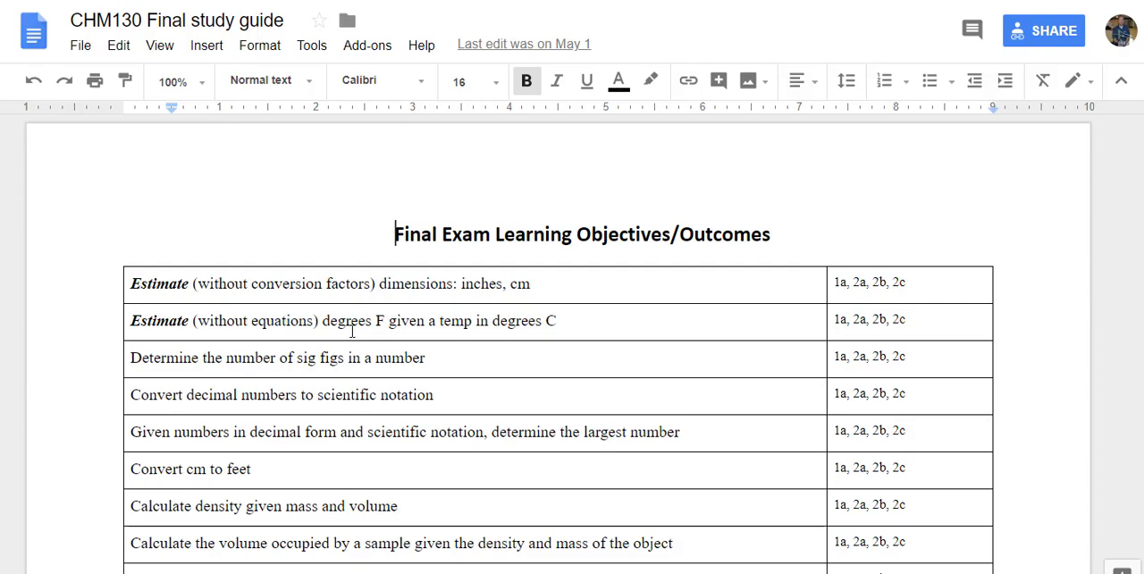
{"action": "mouse_move", "coordinate": [372, 445]}
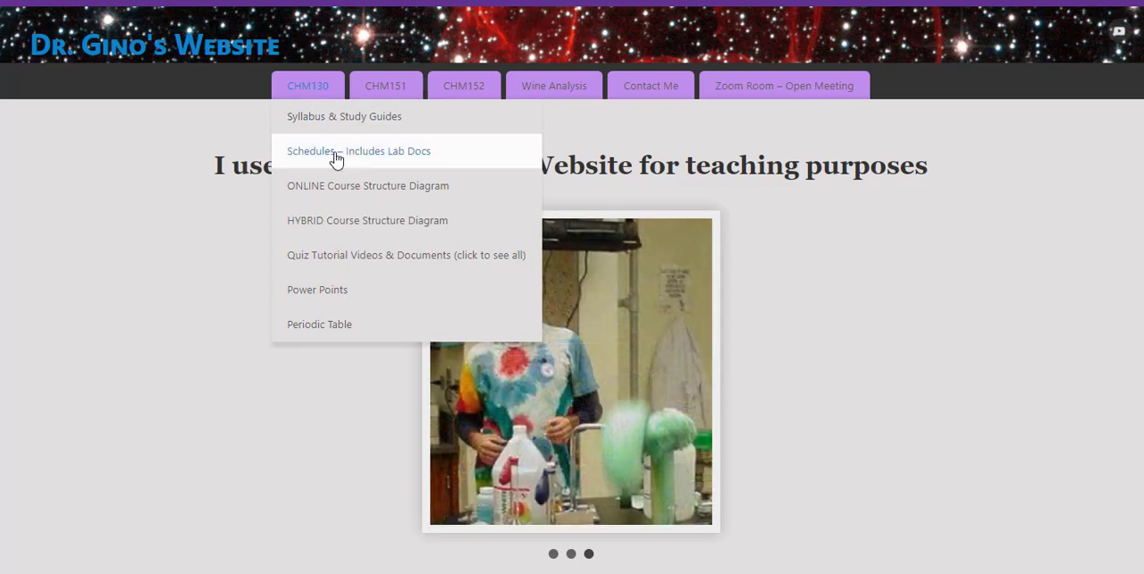
Open CHM130 Schedules – Includes Lab Docs and scroll the quiz and lab schedules
{"action": "left_click", "coordinate": [358, 151]}
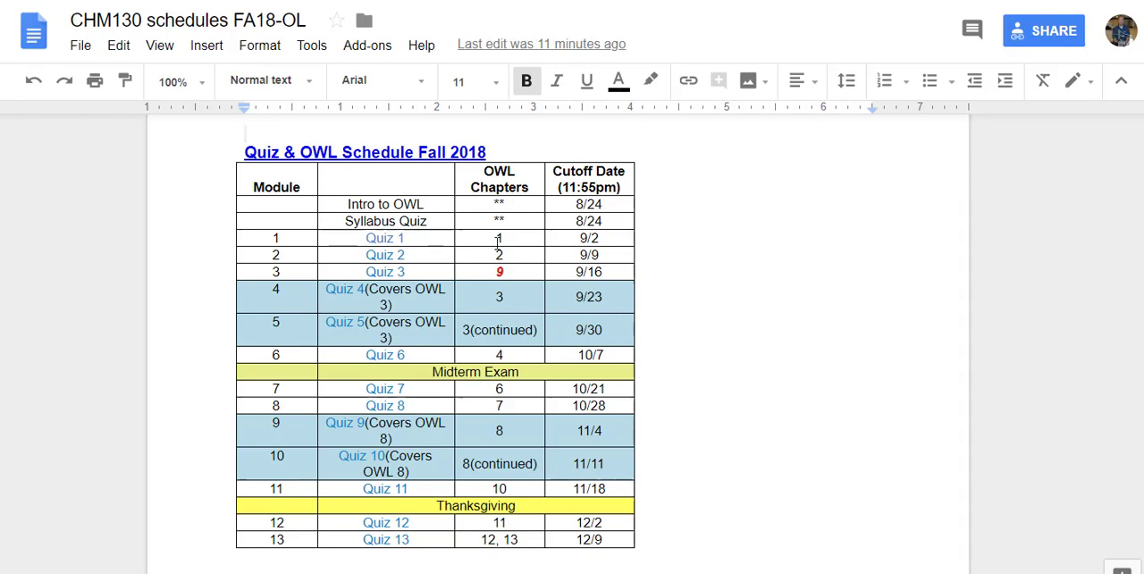
{"action": "scroll", "scroll_direction": "down", "scroll_amount": 3}
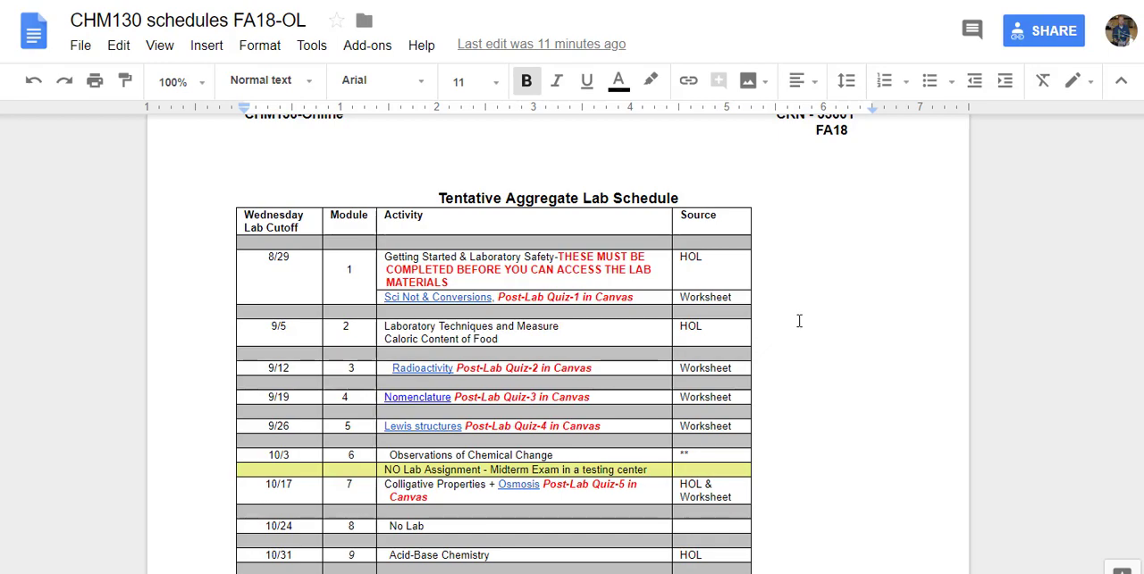
{"action": "mouse_move", "coordinate": [712, 430]}
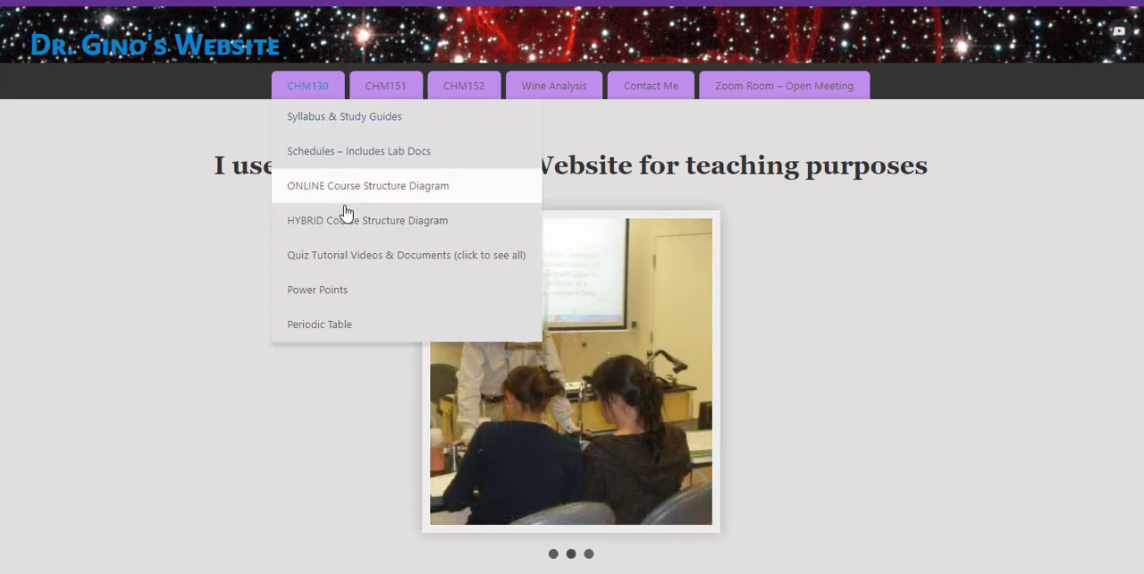
Open Quiz Tutorial Videos & Documents and view the Quiz 1 tutorial page
{"action": "left_click", "coordinate": [406, 255]}
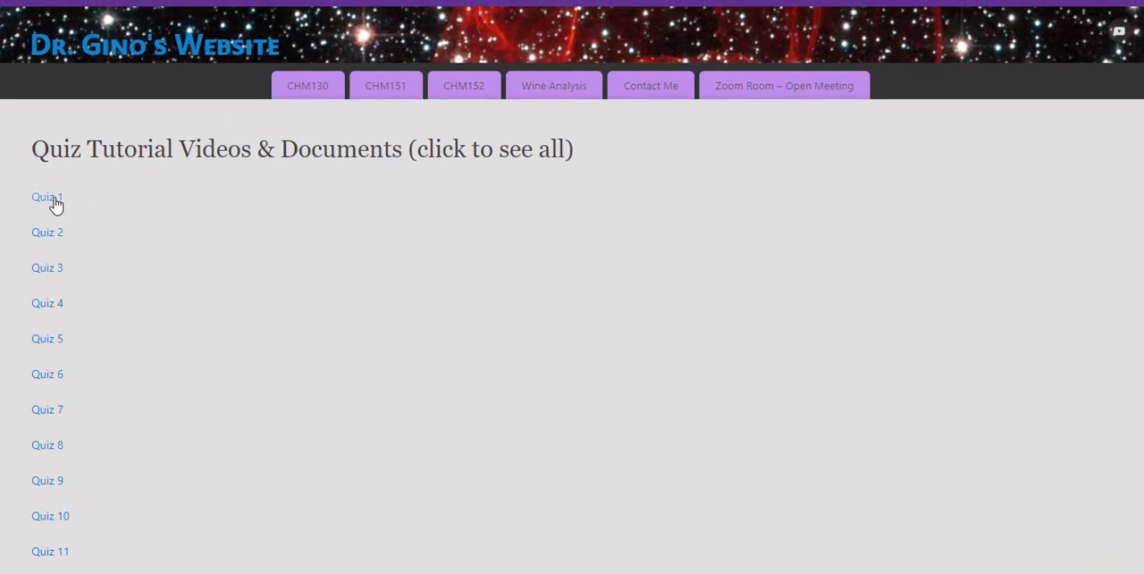
{"action": "left_click", "coordinate": [46, 196]}
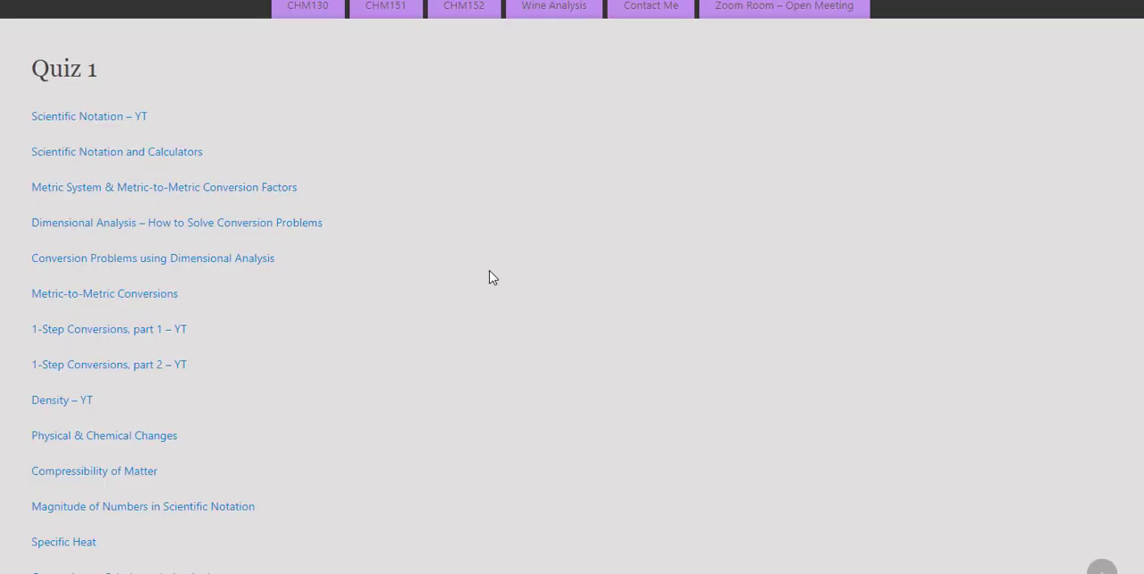
{"action": "mouse_move", "coordinate": [439, 315]}
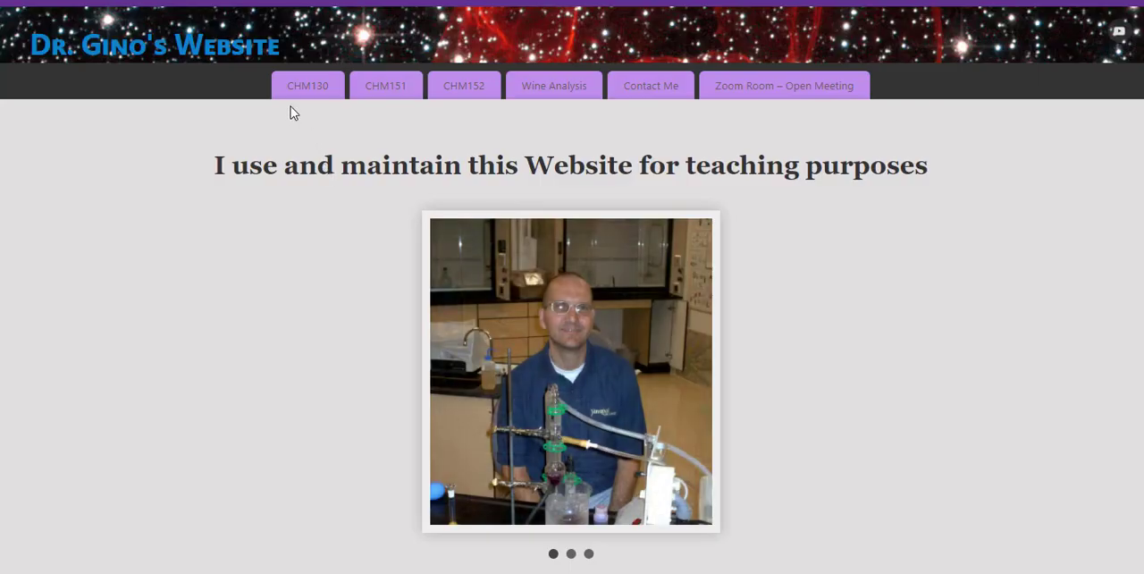
Open the CHM130 menu and view the Power Points chapter slide deck list
{"action": "left_click", "coordinate": [308, 85]}
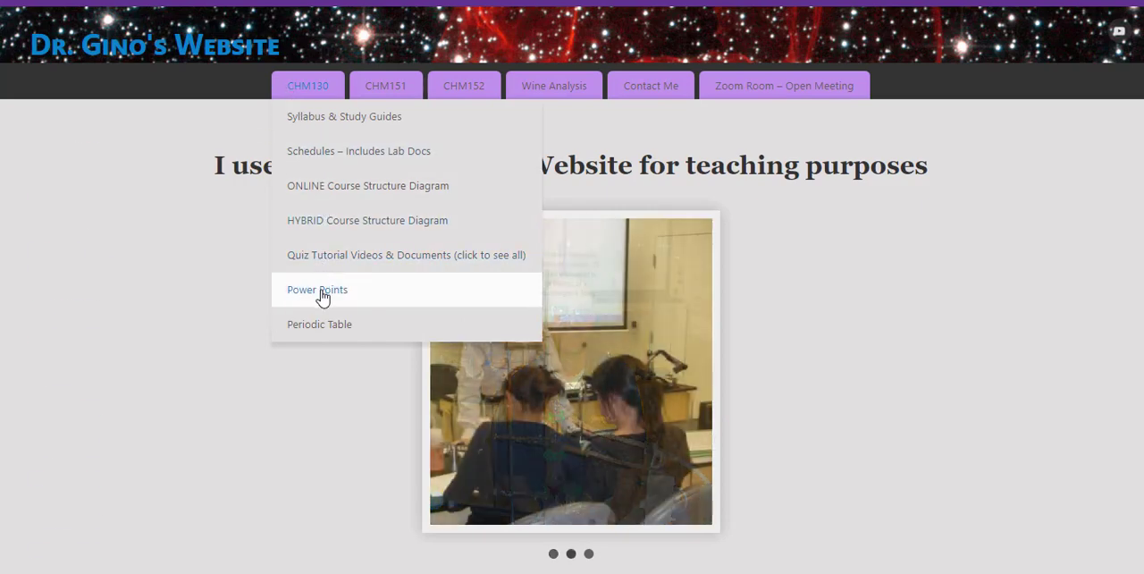
{"action": "left_click", "coordinate": [316, 289]}
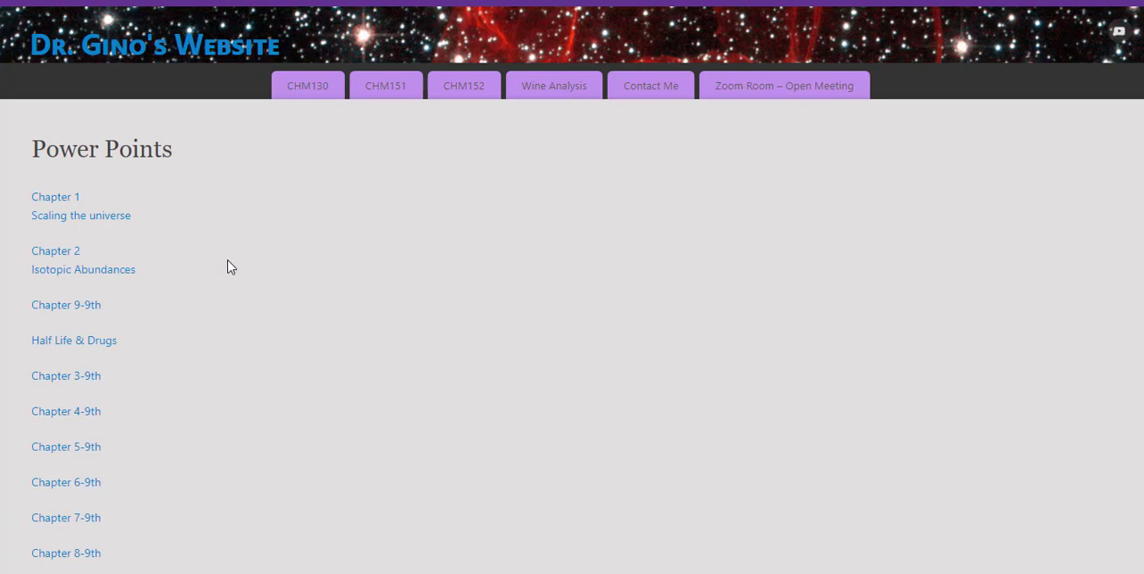
{"action": "mouse_move", "coordinate": [231, 268]}
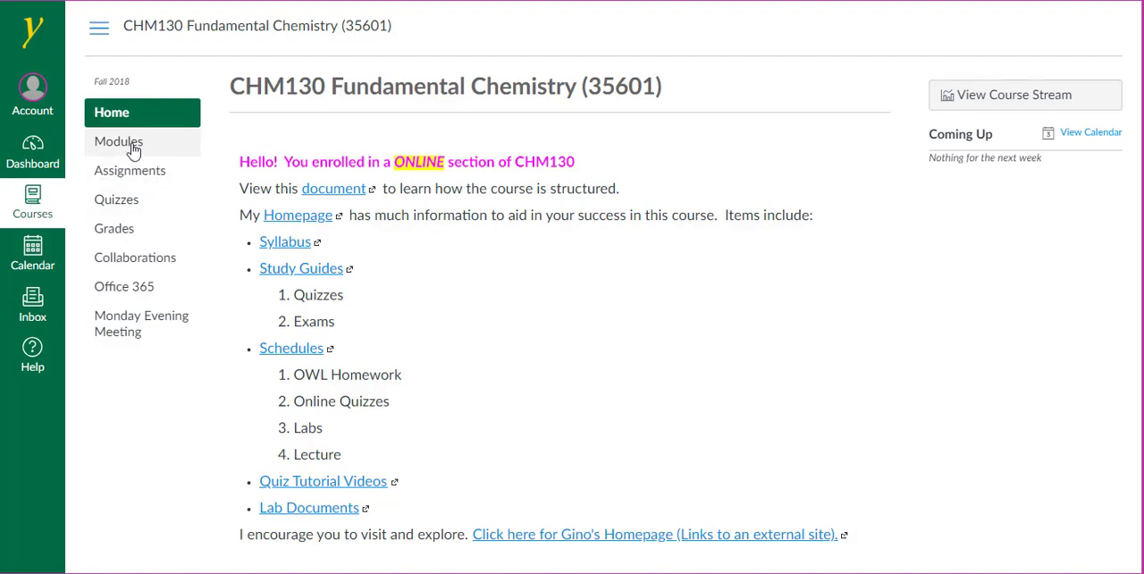
{"action": "left_click", "coordinate": [117, 141]}
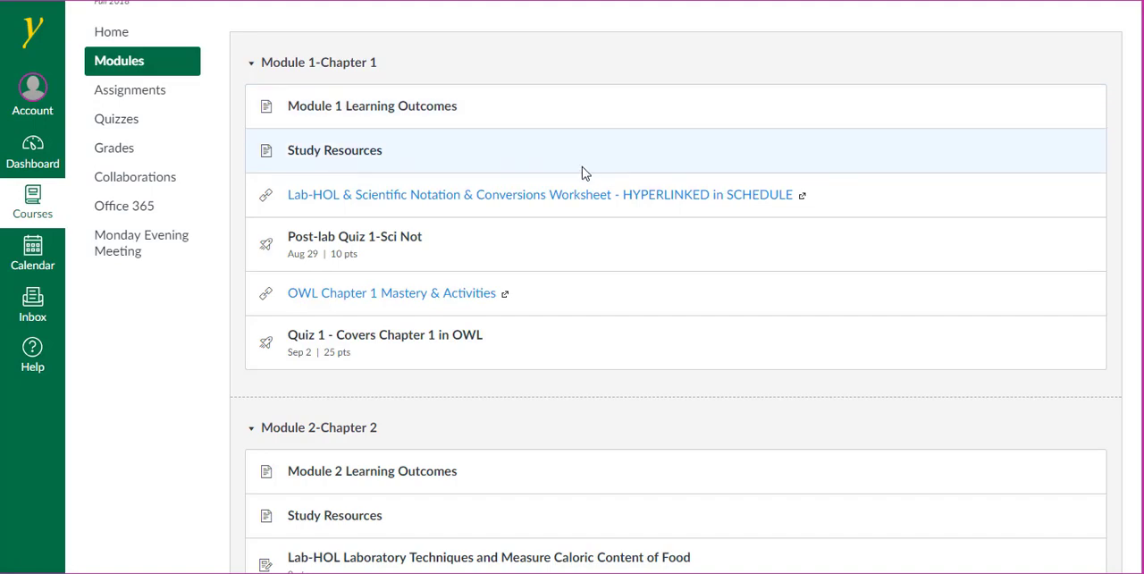
{"action": "mouse_move", "coordinate": [571, 172]}
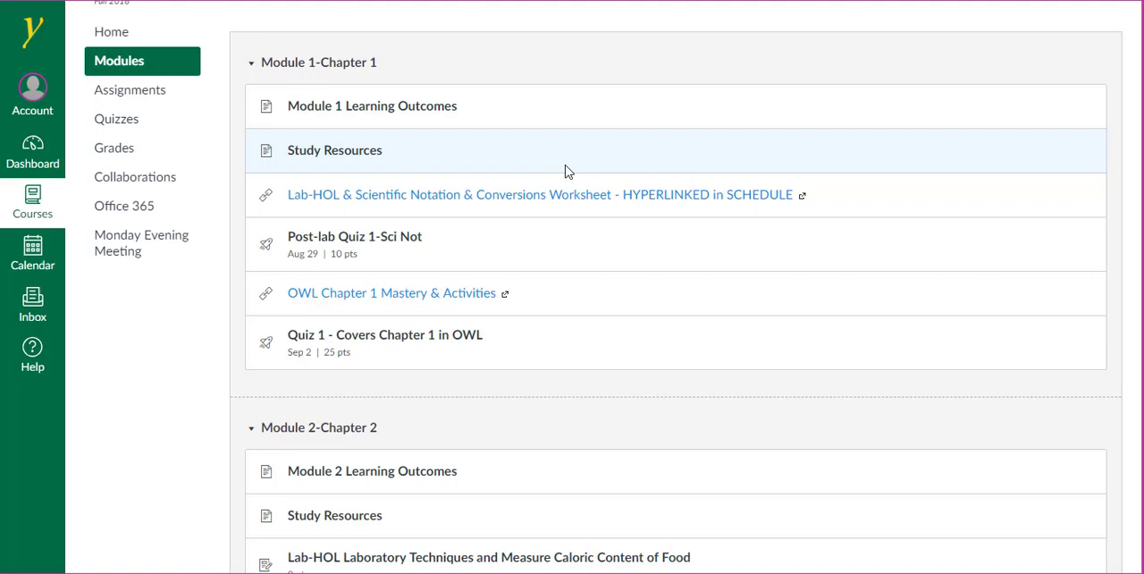
{"action": "mouse_move", "coordinate": [574, 200]}
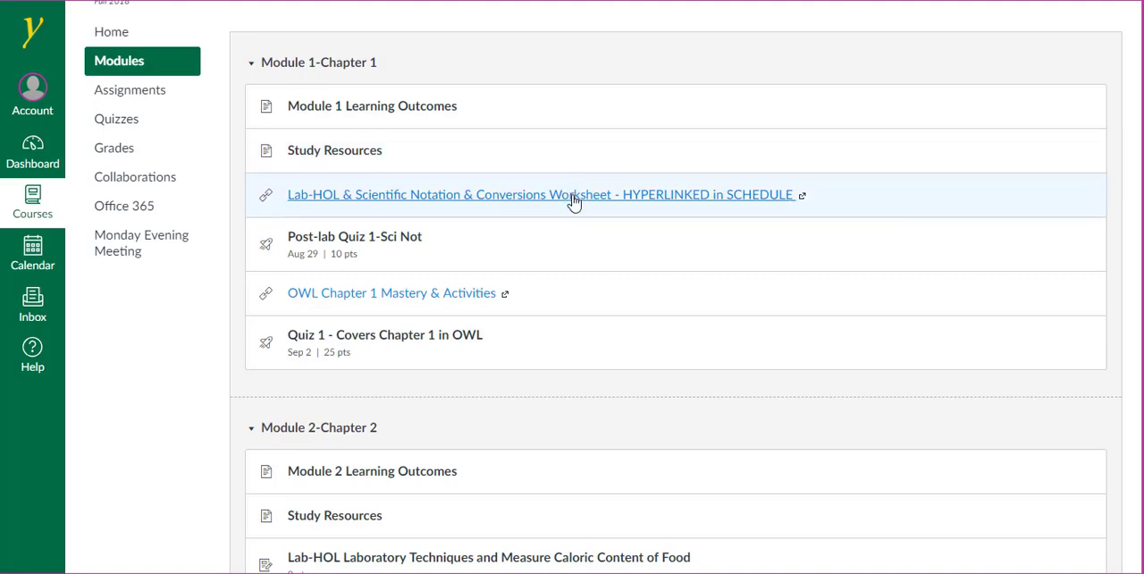
{"action": "mouse_move", "coordinate": [580, 258]}
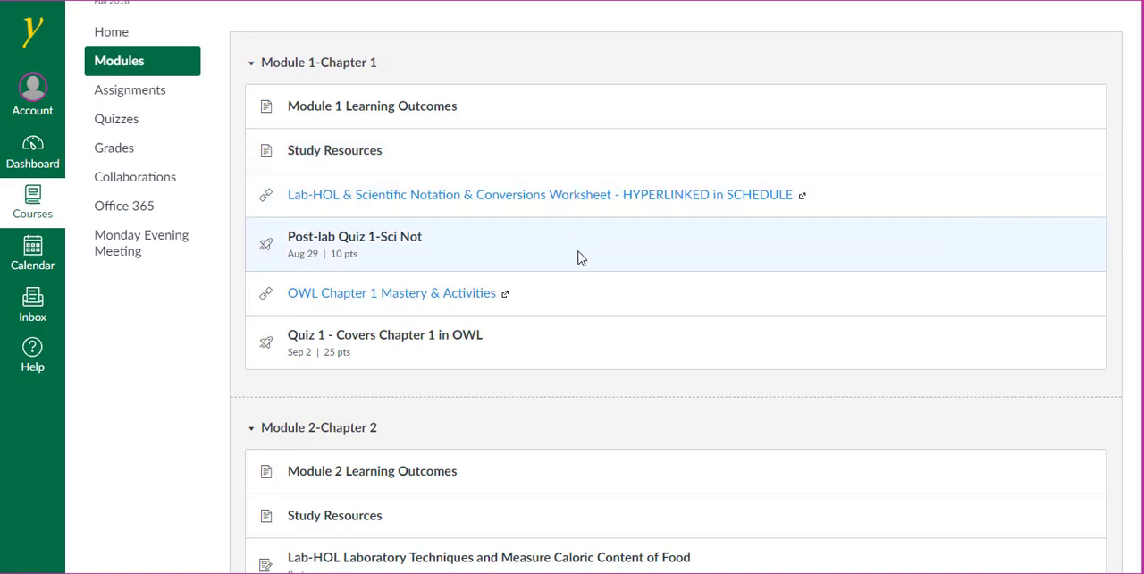
{"action": "mouse_move", "coordinate": [574, 282]}
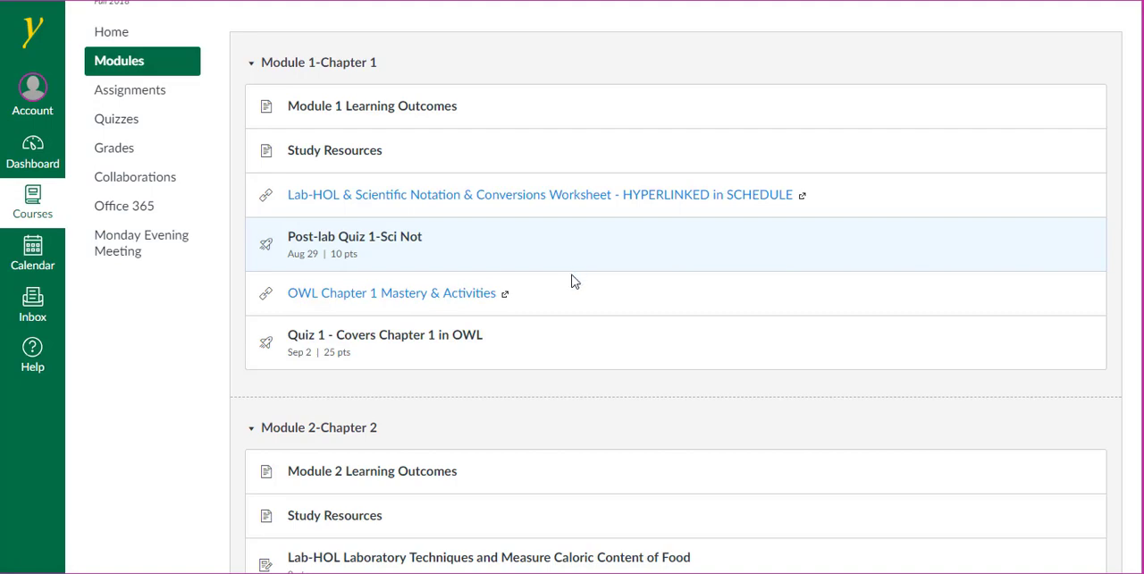
{"action": "mouse_move", "coordinate": [574, 307]}
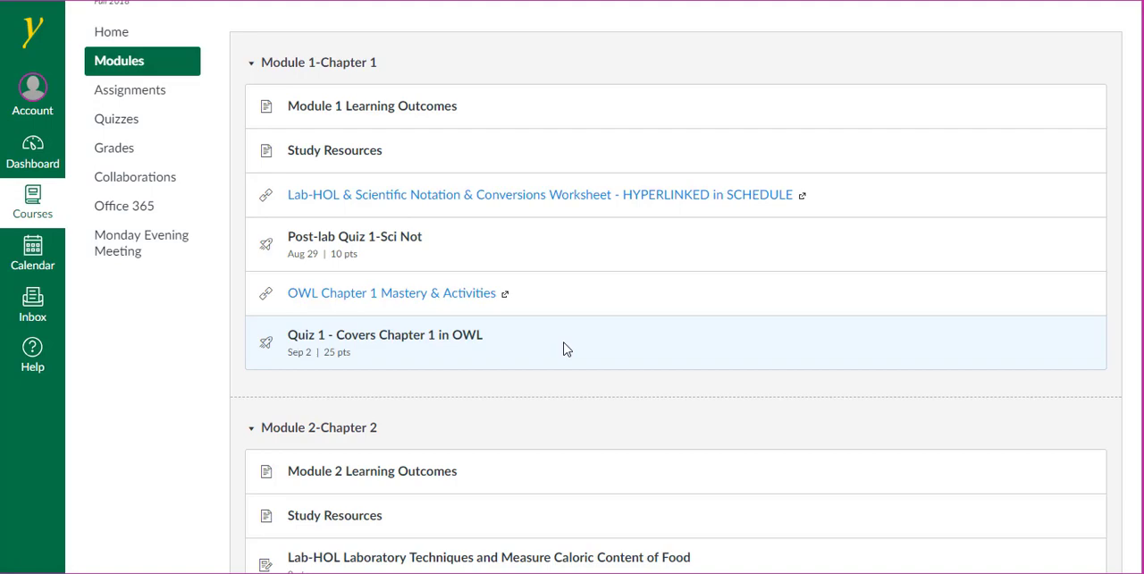
{"action": "left_click", "coordinate": [111, 31]}
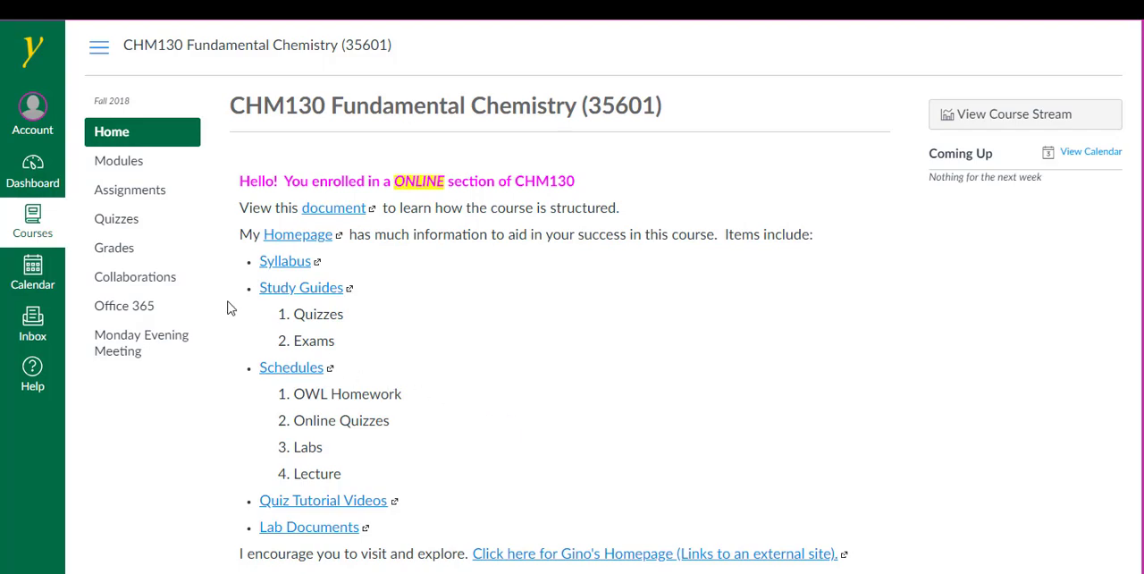
{"action": "mouse_move", "coordinate": [116, 219]}
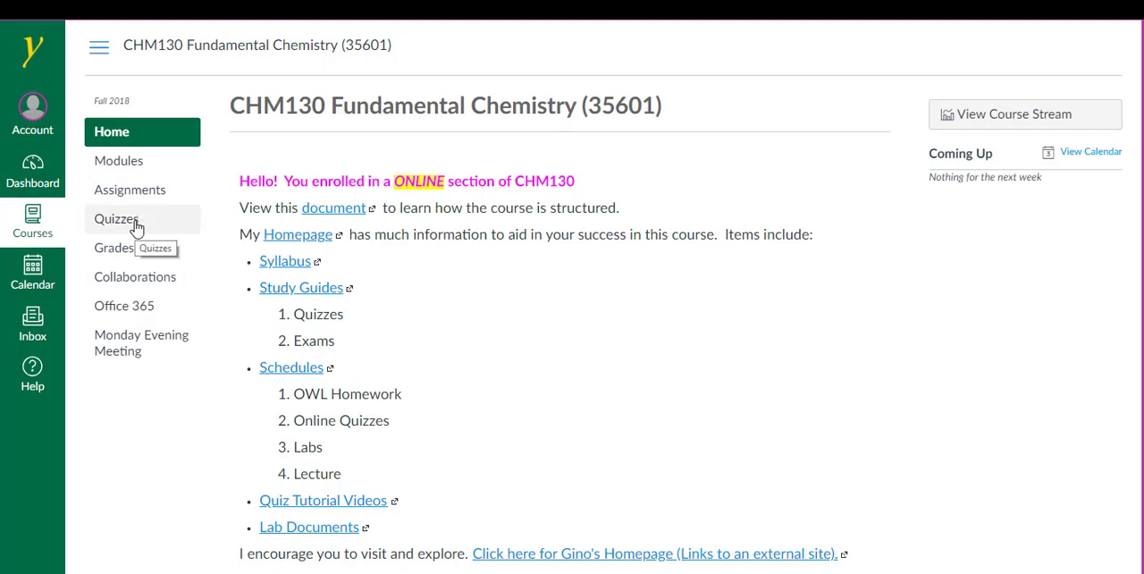